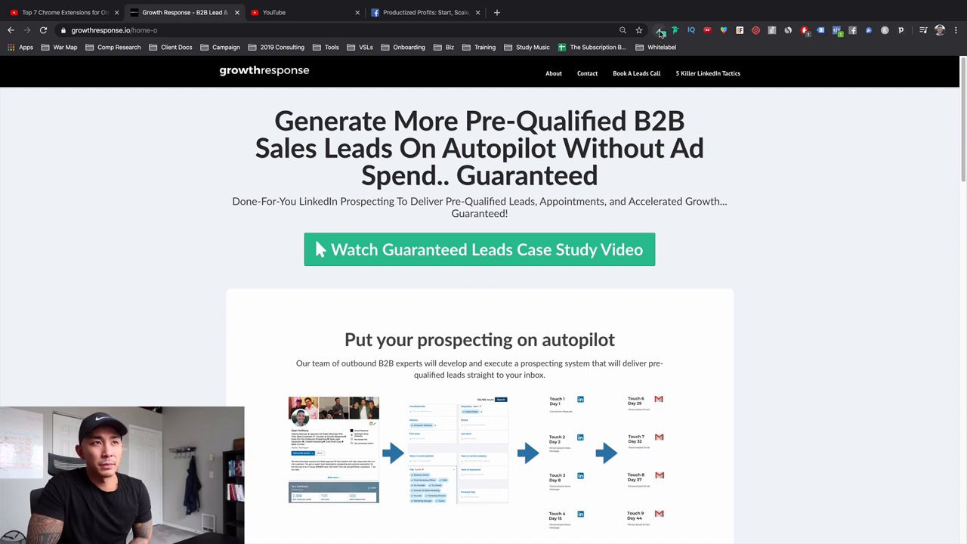
mouse_move(660, 30)
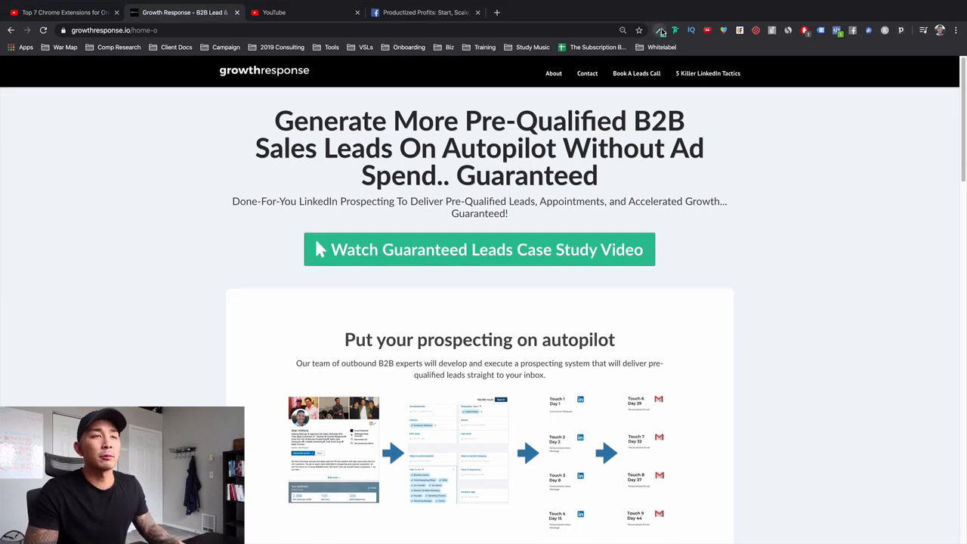
Sample the green case-study button with ColorZilla's eyedropper, copying hex code #47CAA3
left_click(662, 30)
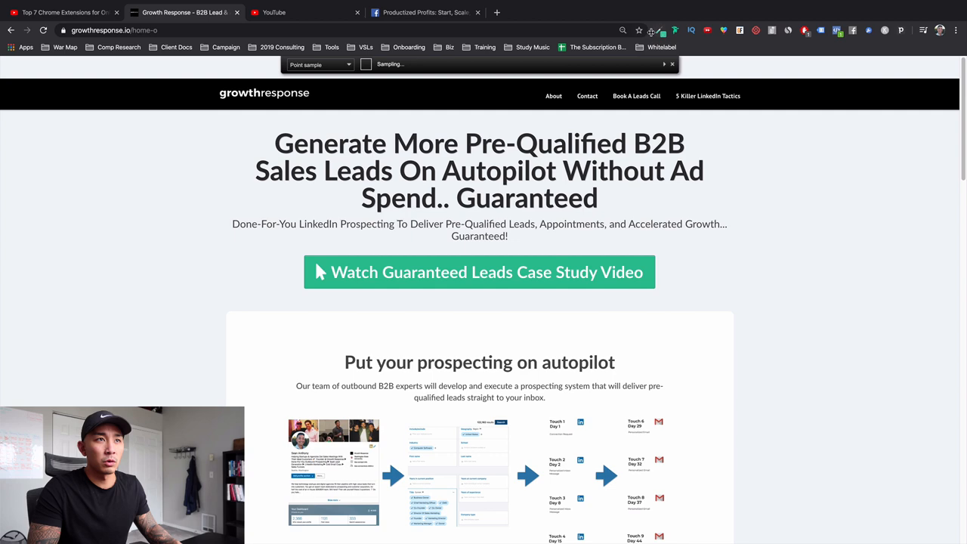
left_click(659, 30)
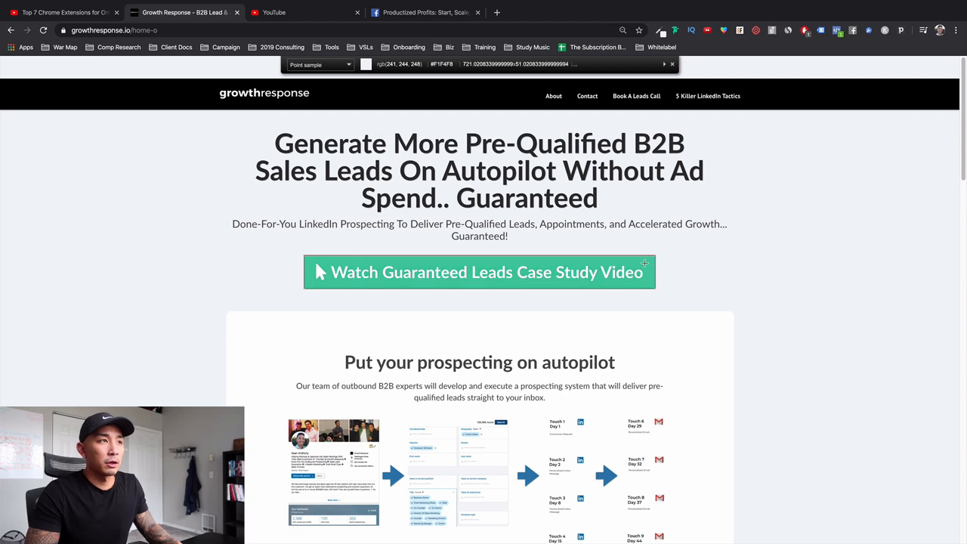
mouse_move(651, 245)
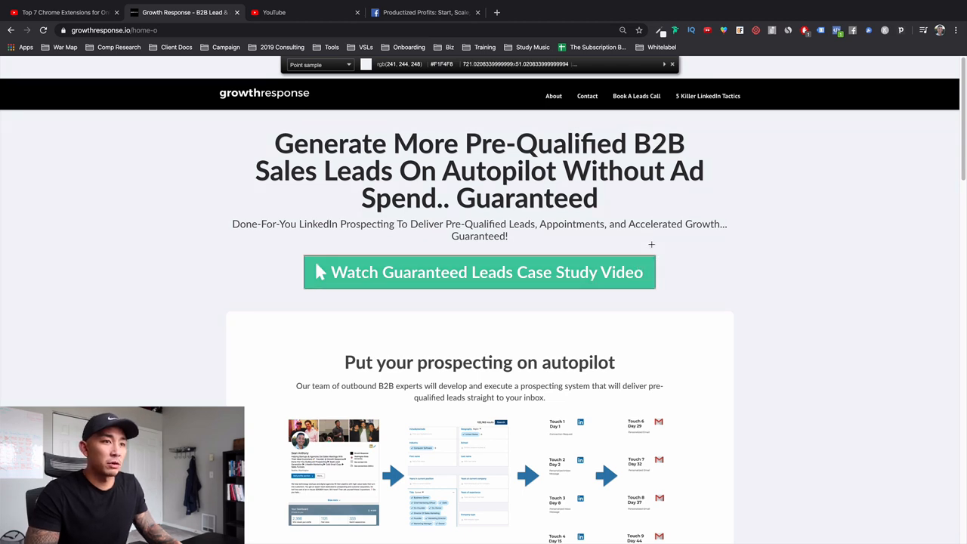
scroll("down", 3)
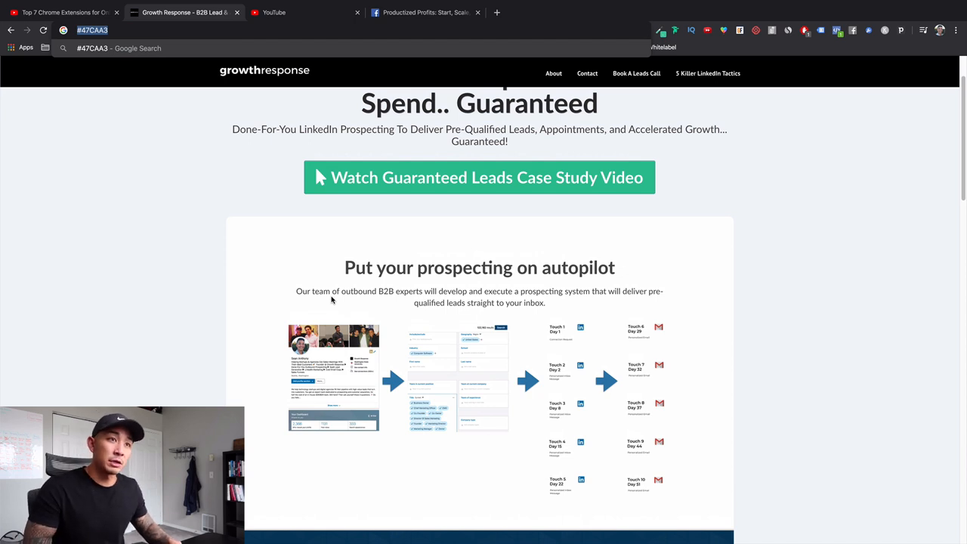
mouse_move(770, 396)
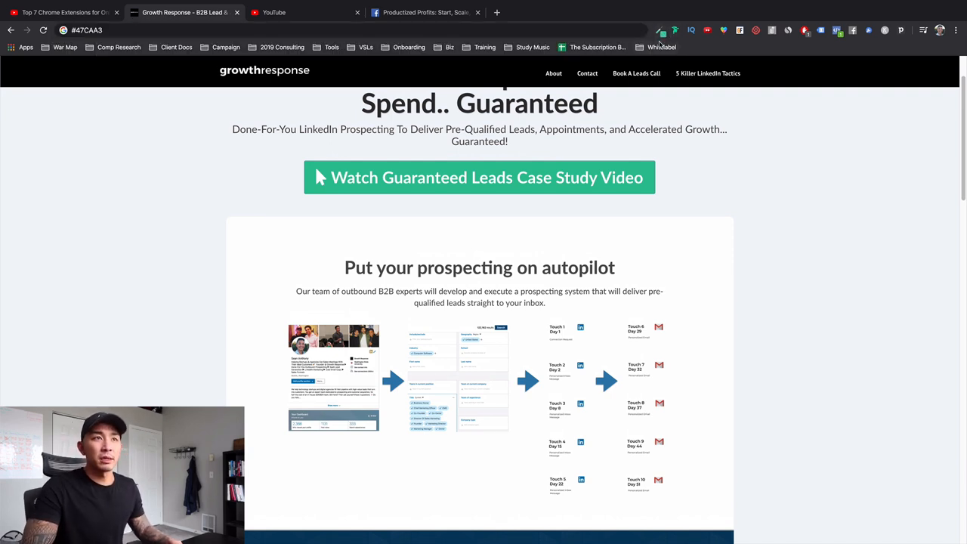
mouse_move(660, 30)
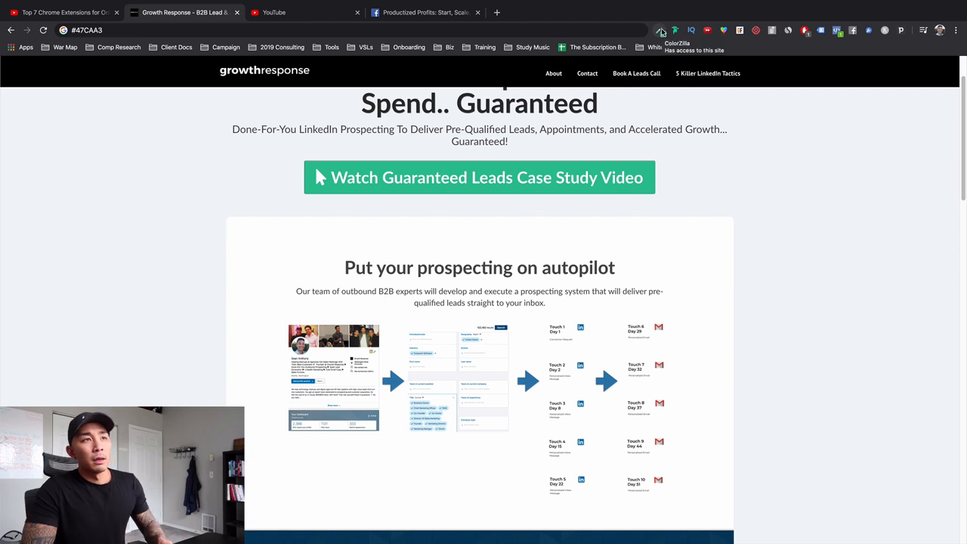
mouse_move(676, 30)
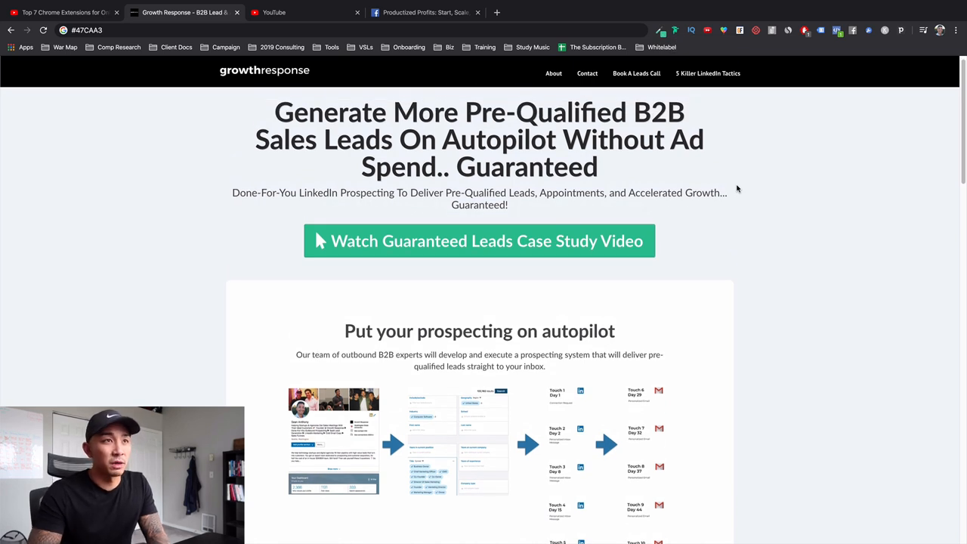
Identify the page's fonts as Lato and PT Sans with Fonts Ninja, then dismiss the panel
left_click(676, 30)
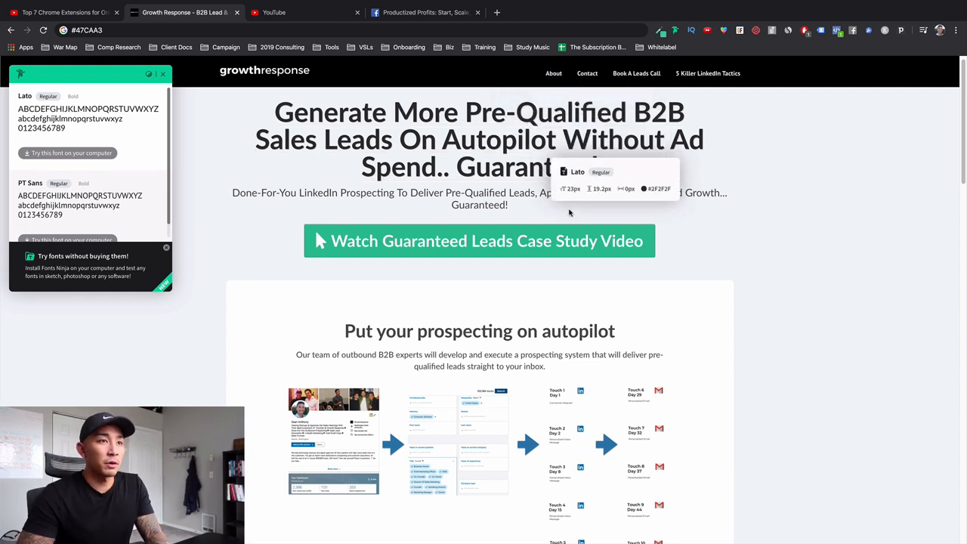
scroll("down", 3)
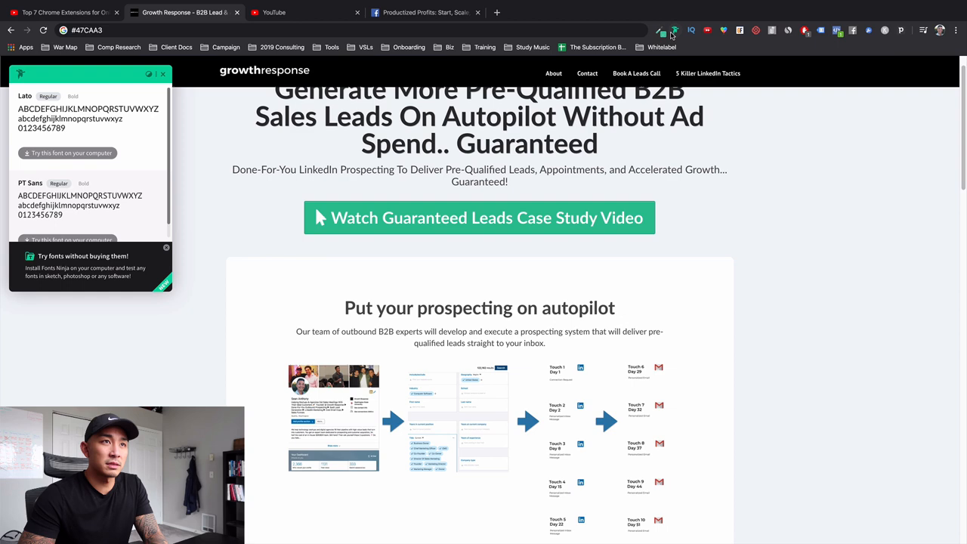
mouse_move(627, 196)
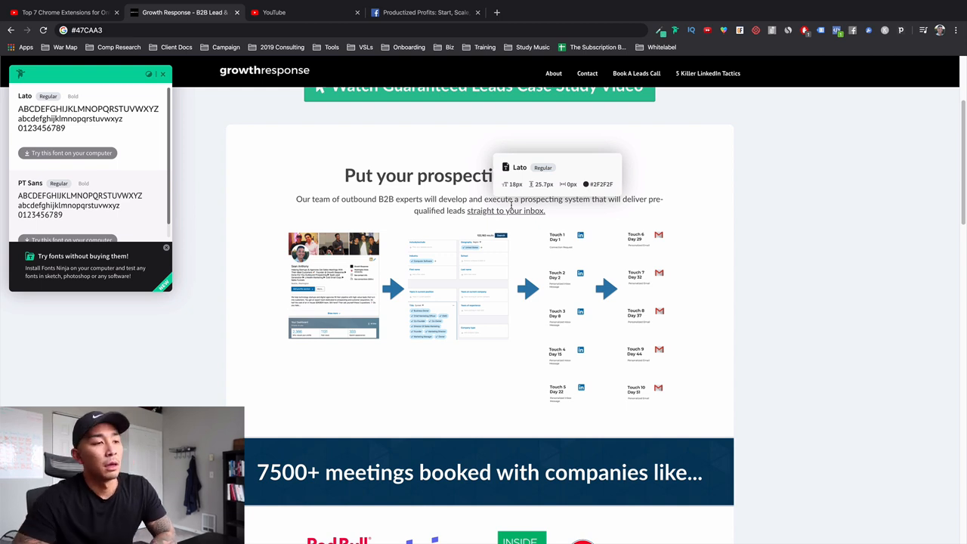
scroll("down", 3)
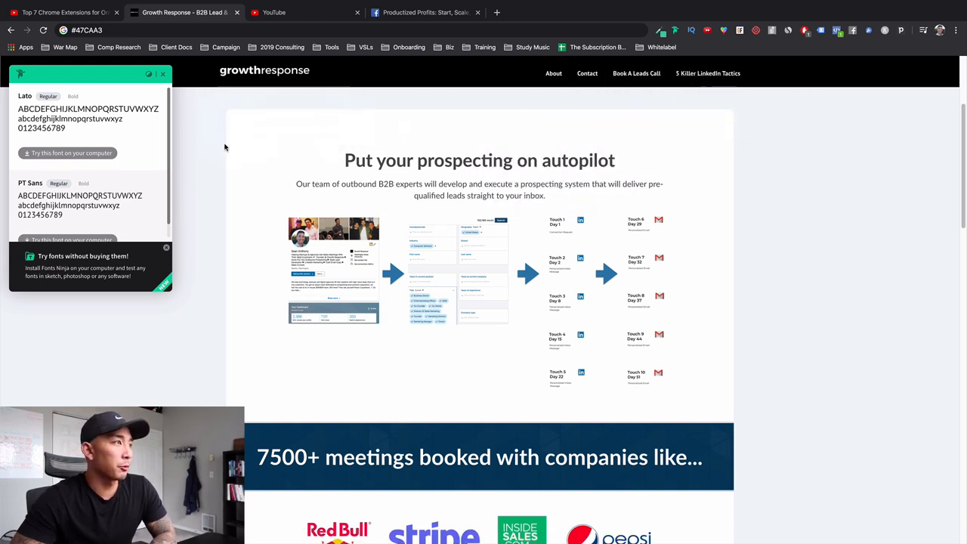
left_click(163, 72)
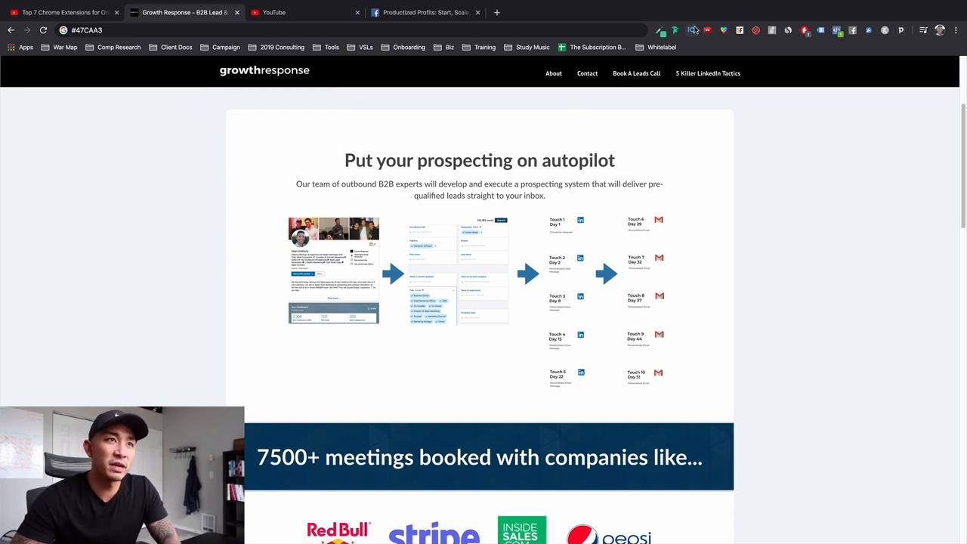
mouse_move(692, 30)
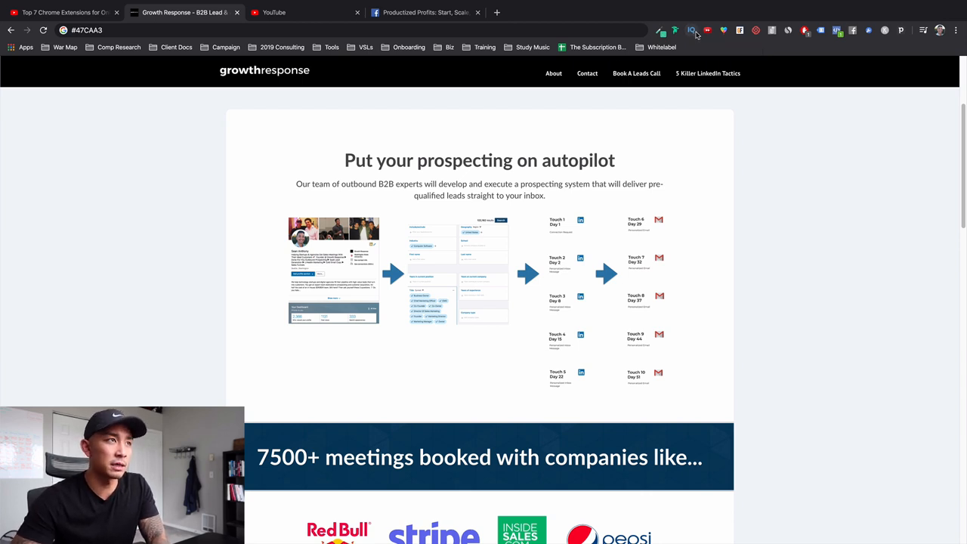
mouse_move(692, 30)
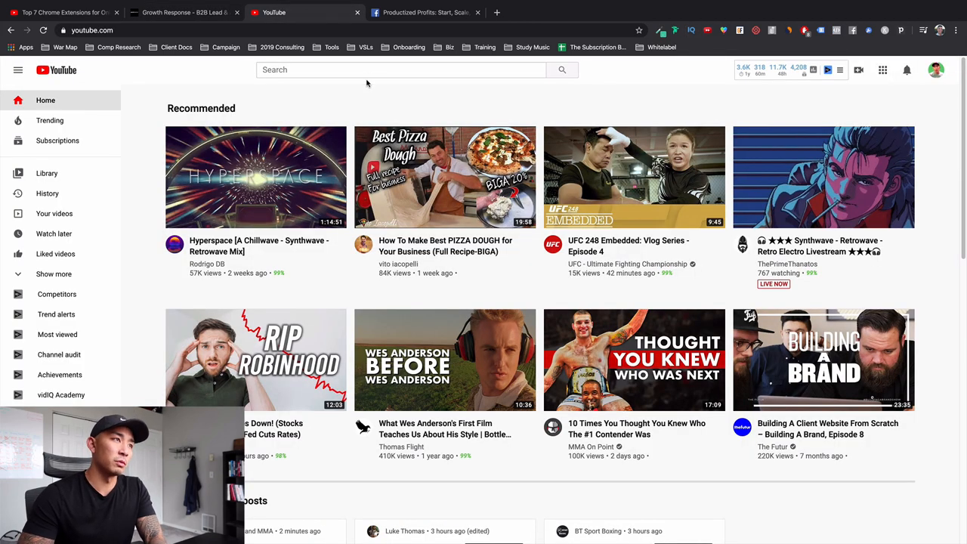
Search YouTube for 'how to create a youtube video' and review the vidIQ-scored results
scroll("down", 3)
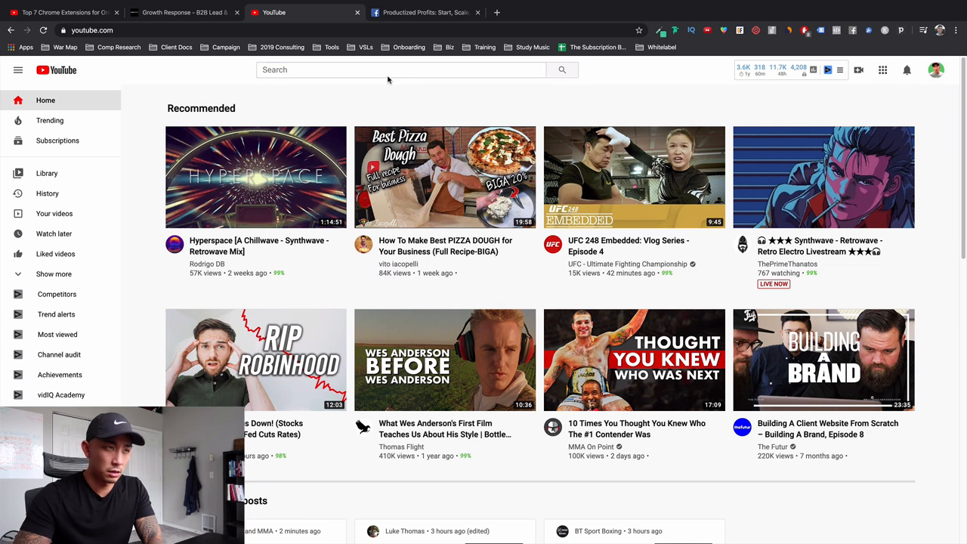
left_click(400, 69)
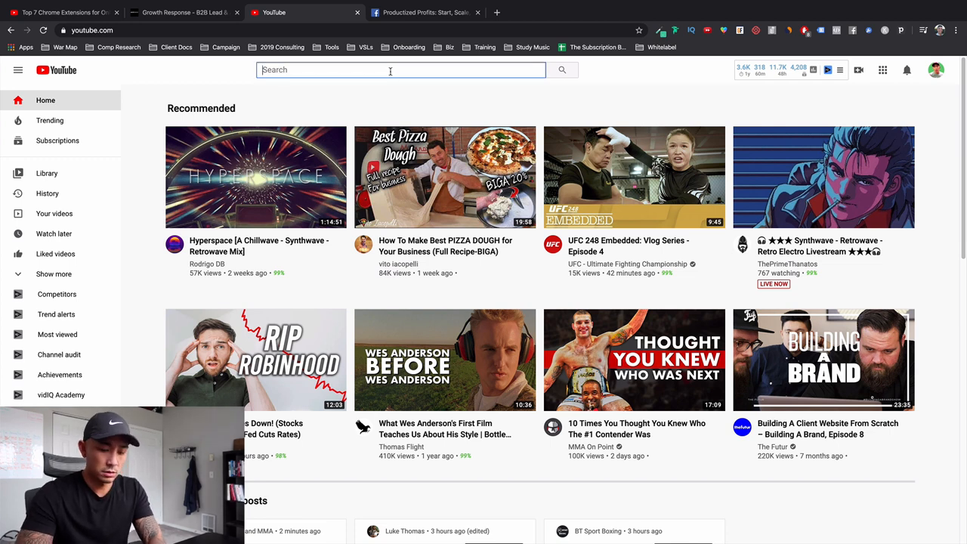
type("how to create a youtube video")
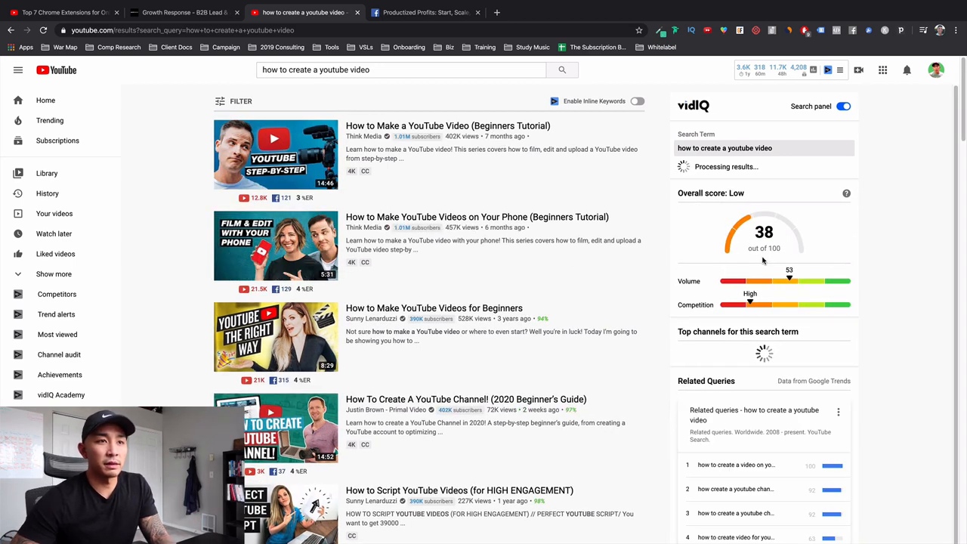
left_click(401, 70)
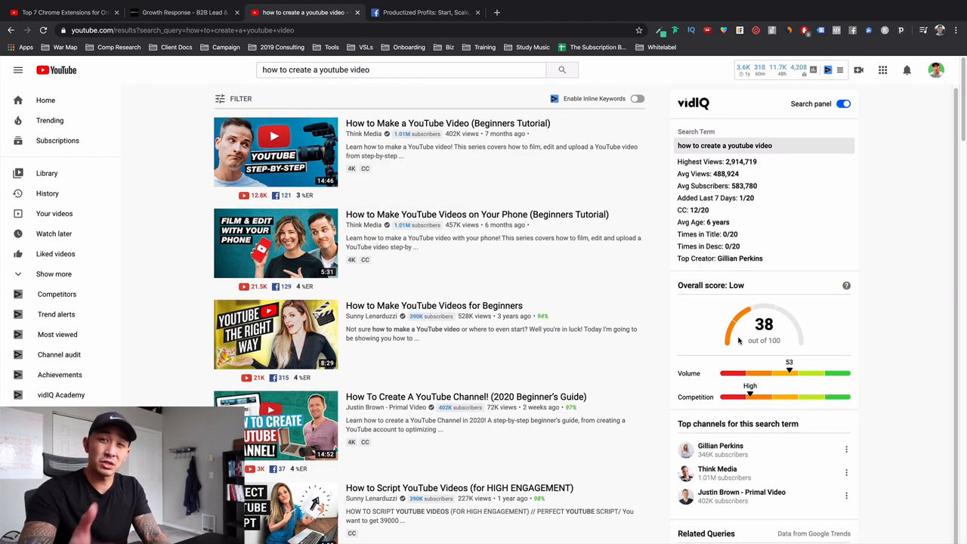
mouse_move(763, 229)
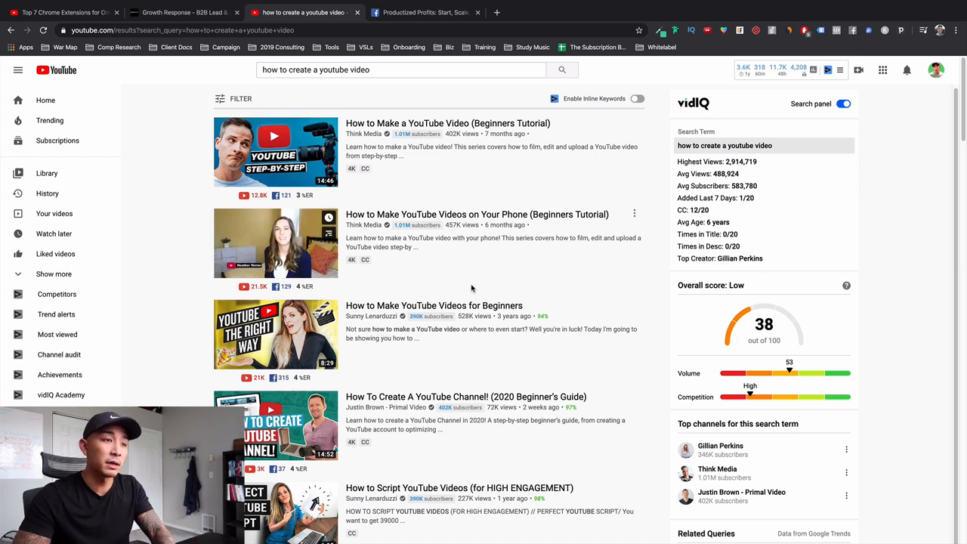
scroll("down", 3)
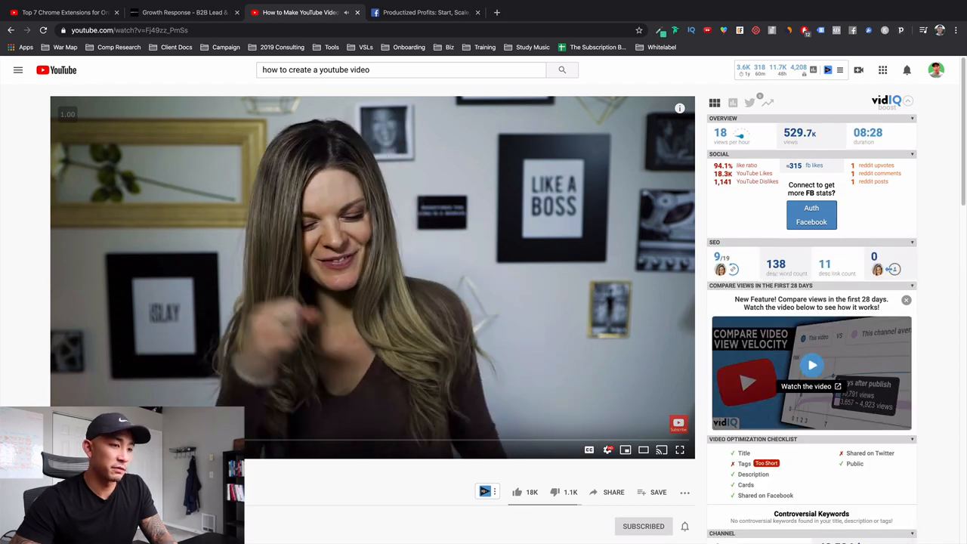
Review the video's vidIQ channel stats and tags, then go back to the search results
scroll("down", 3)
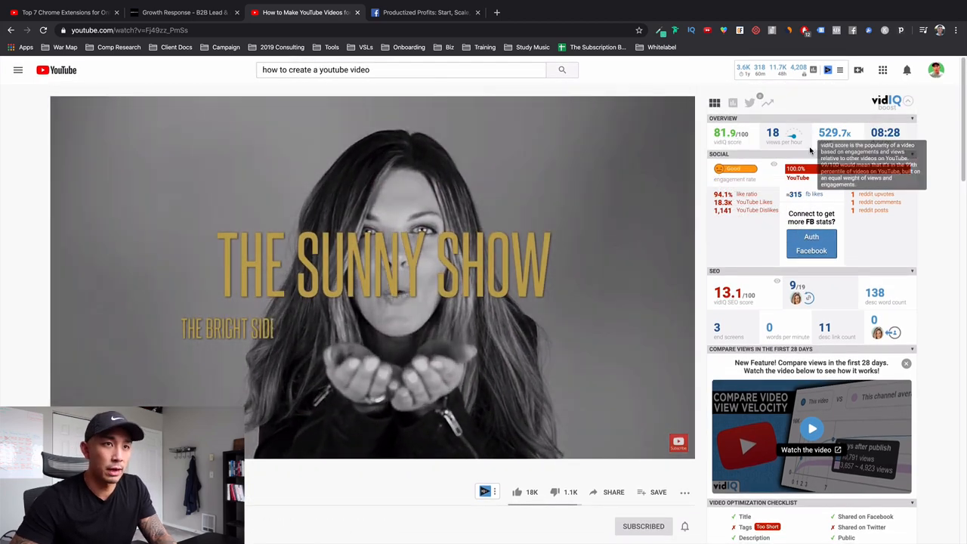
scroll("down", 3)
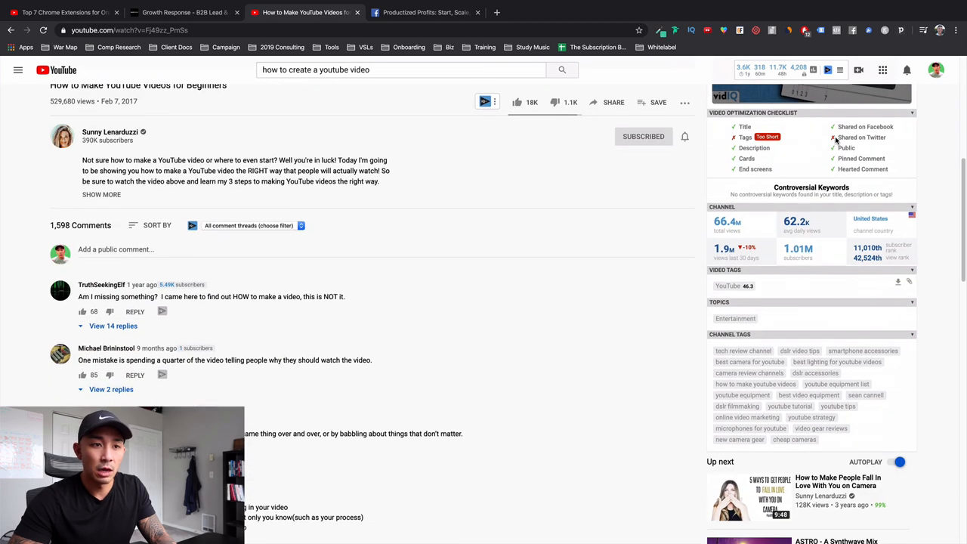
scroll("down", 3)
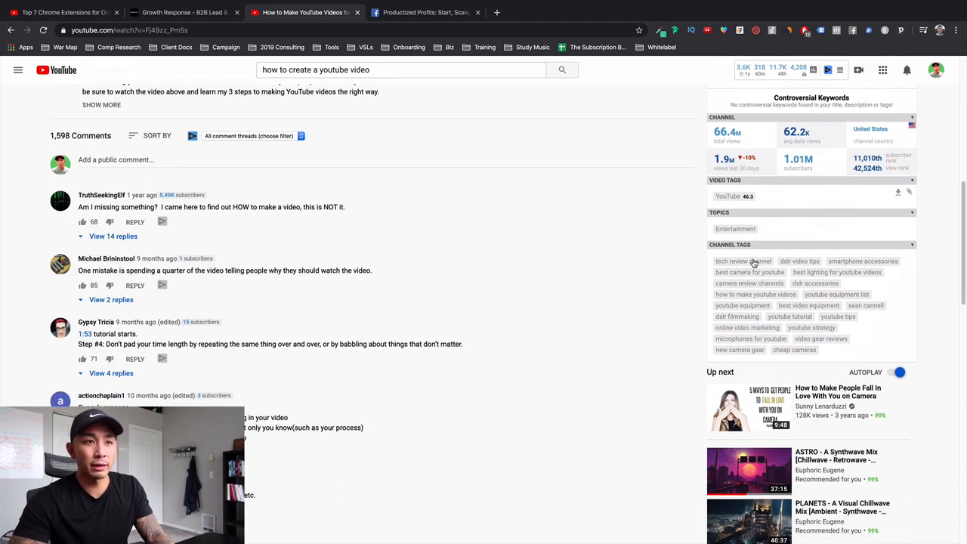
mouse_move(728, 196)
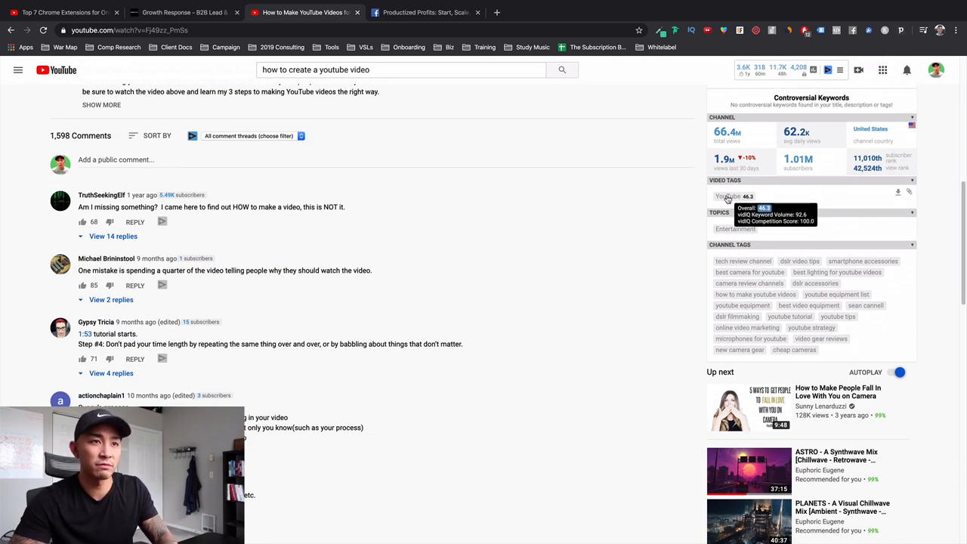
left_click(562, 69)
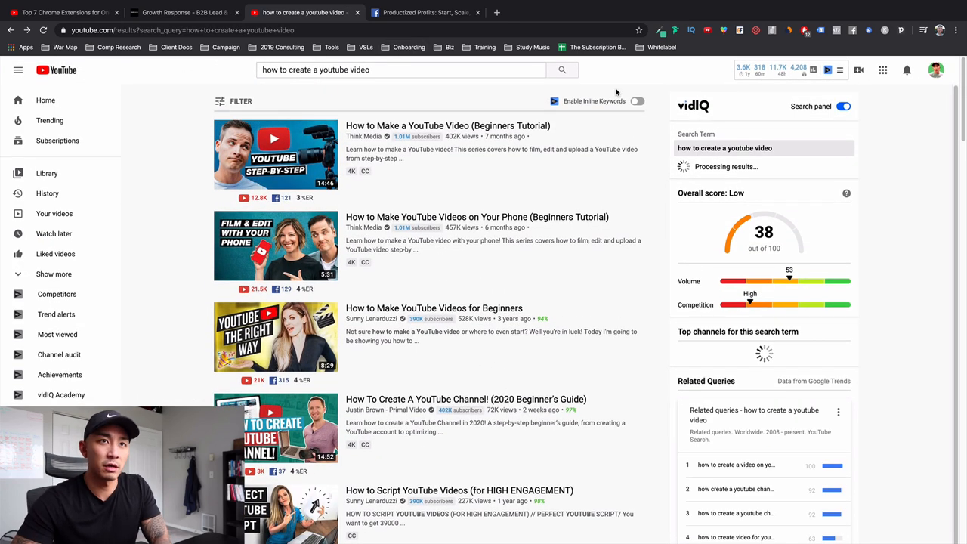
left_click(935, 69)
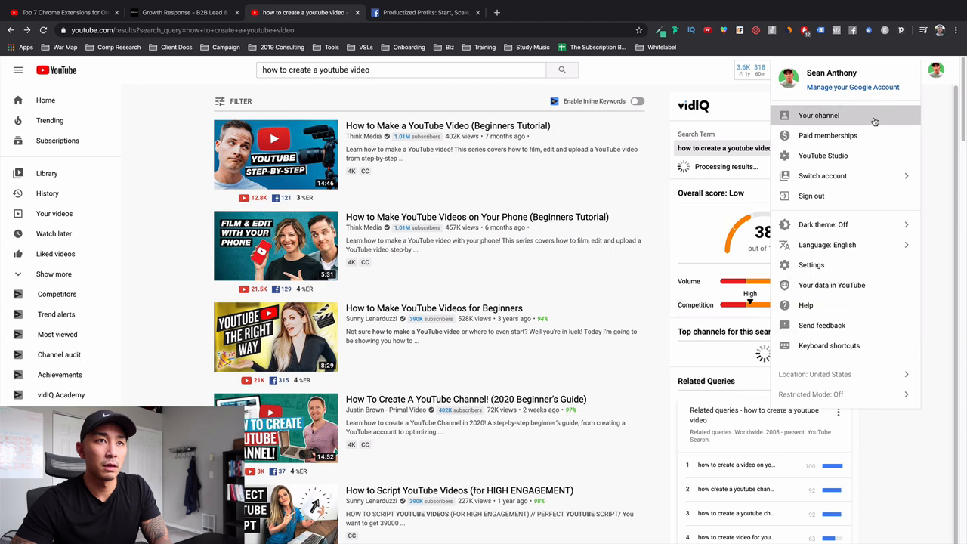
left_click(819, 115)
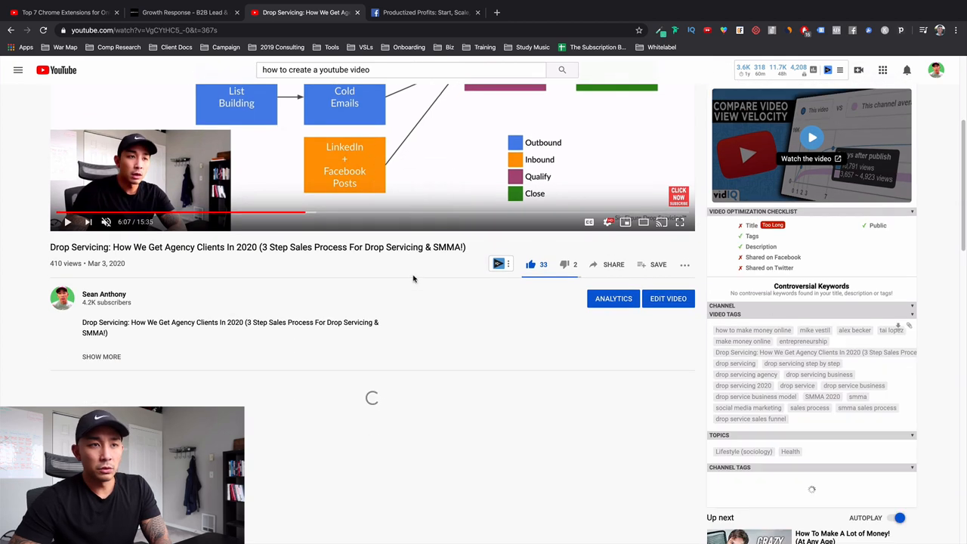
scroll("down", 3)
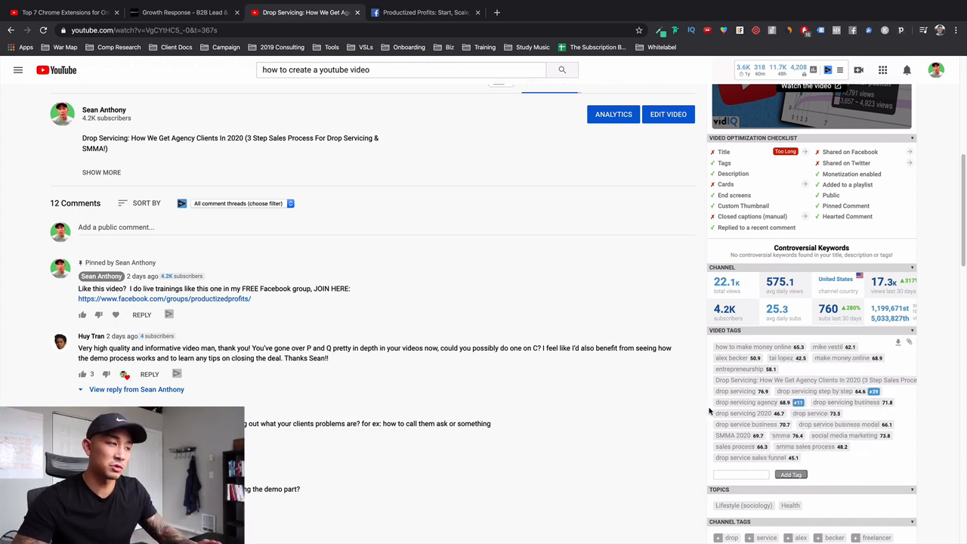
mouse_move(816, 381)
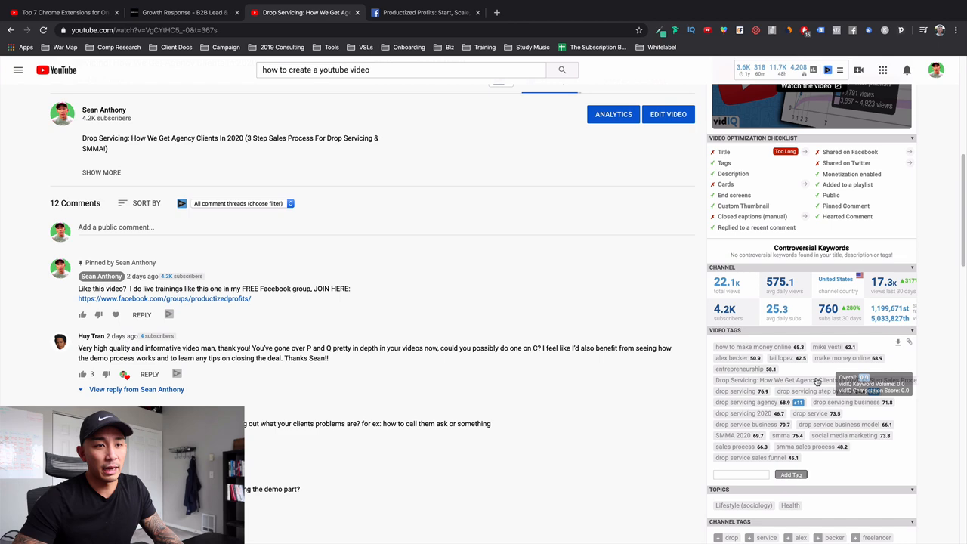
scroll("down", 3)
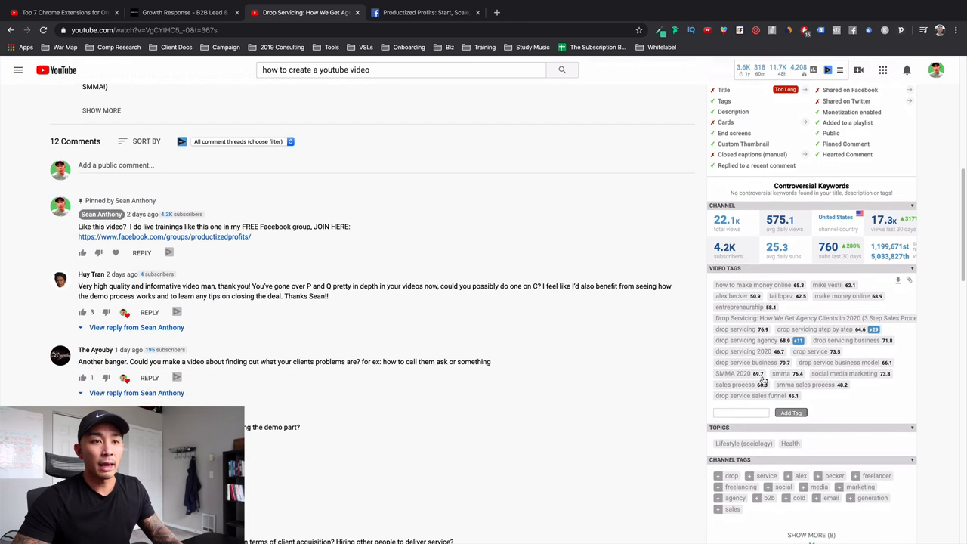
mouse_move(763, 381)
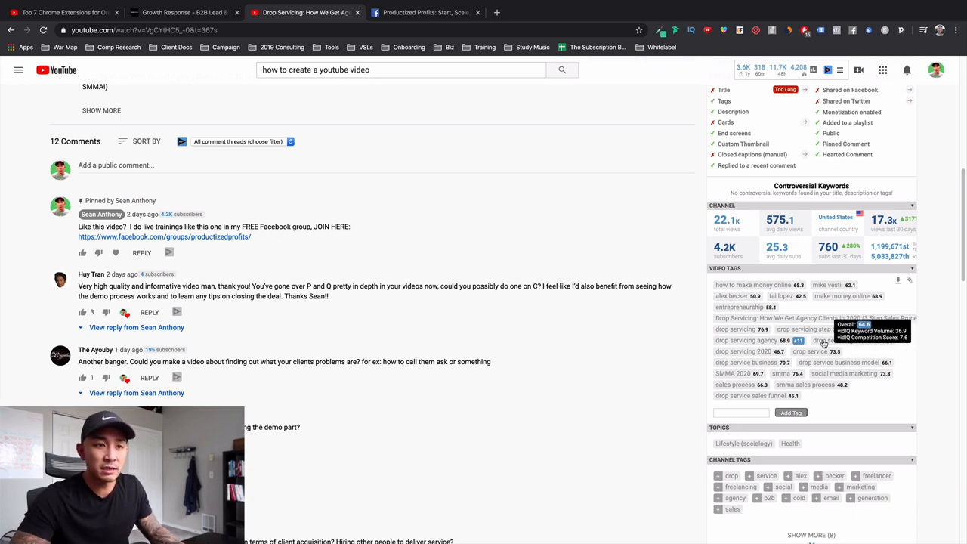
mouse_move(816, 423)
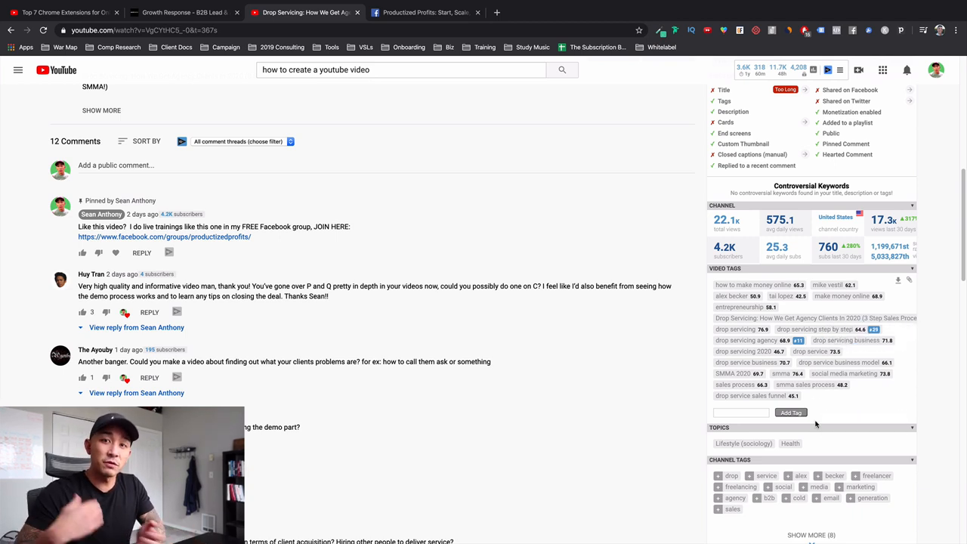
mouse_move(501, 411)
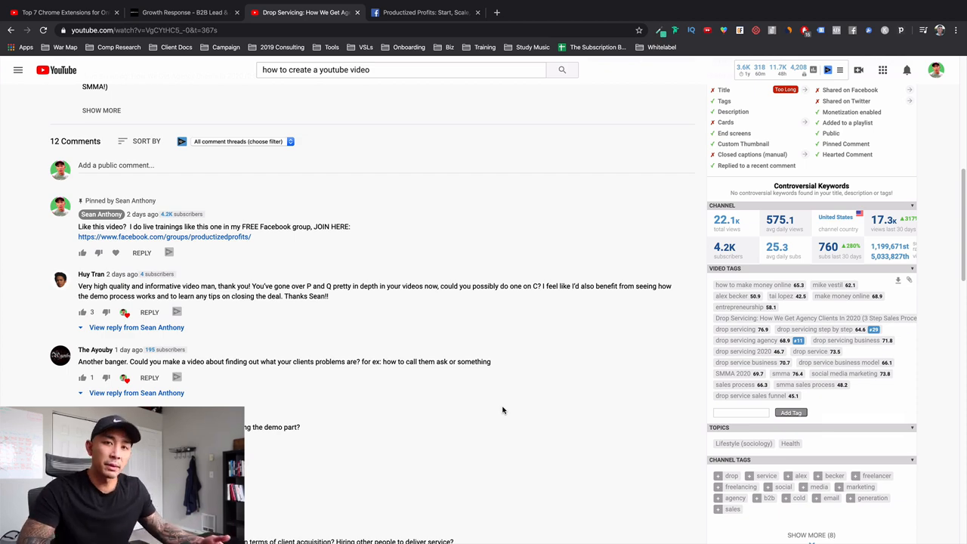
scroll("down", 3)
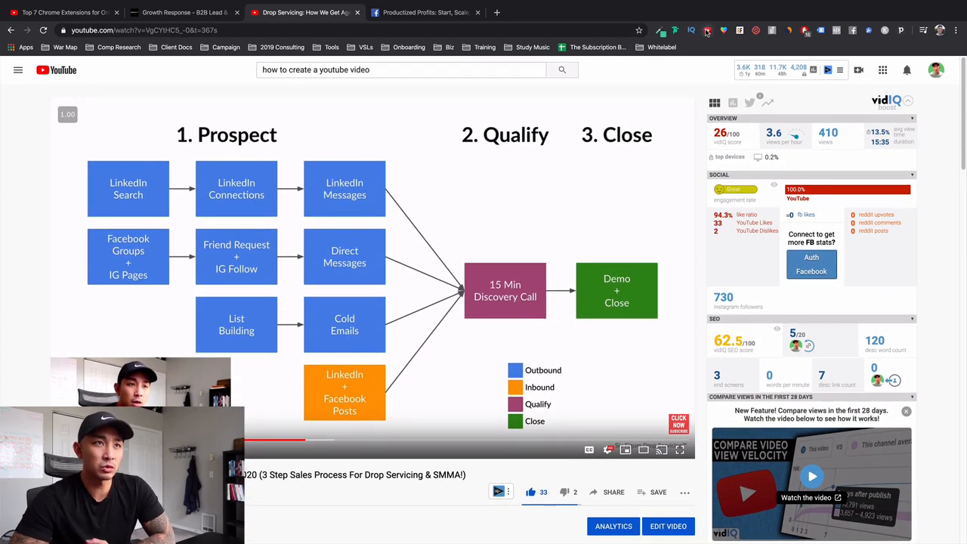
mouse_move(707, 30)
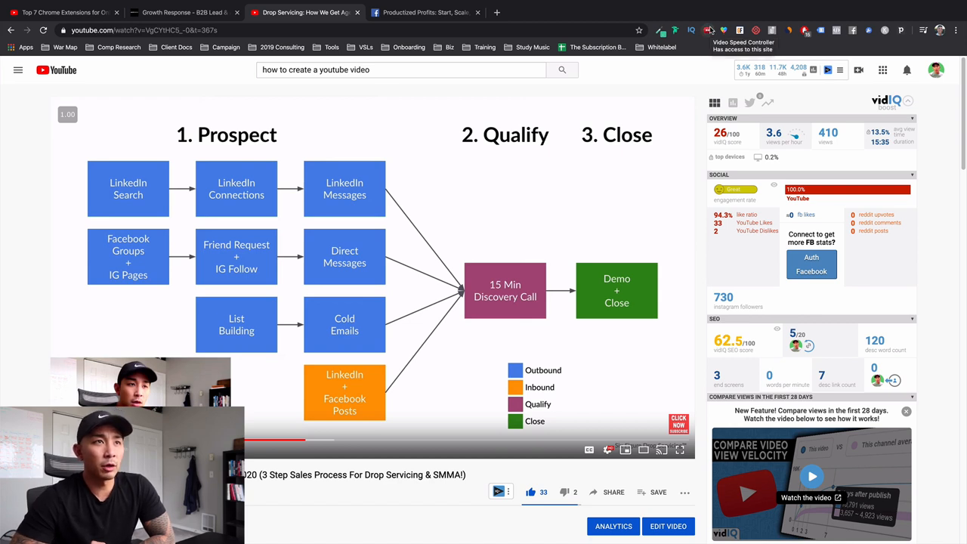
mouse_move(709, 29)
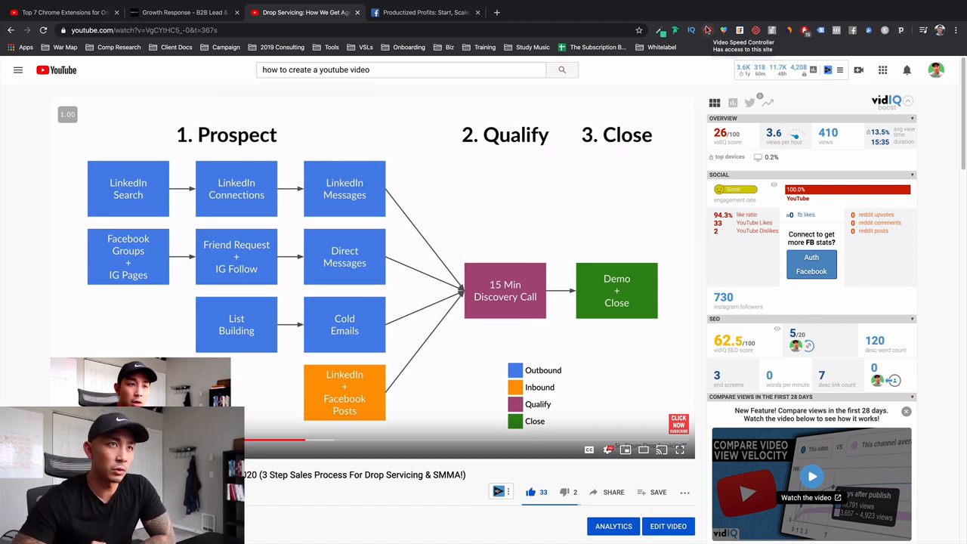
mouse_move(692, 30)
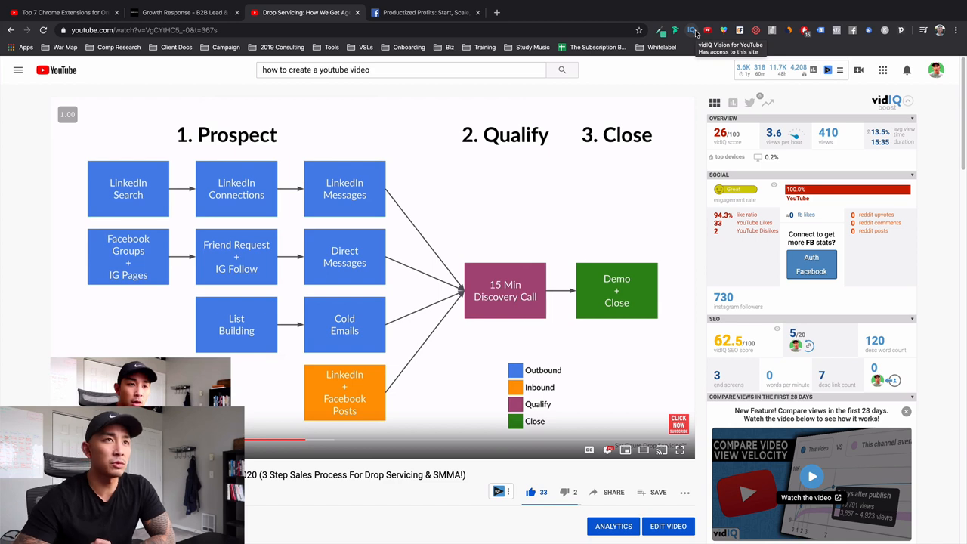
mouse_move(707, 30)
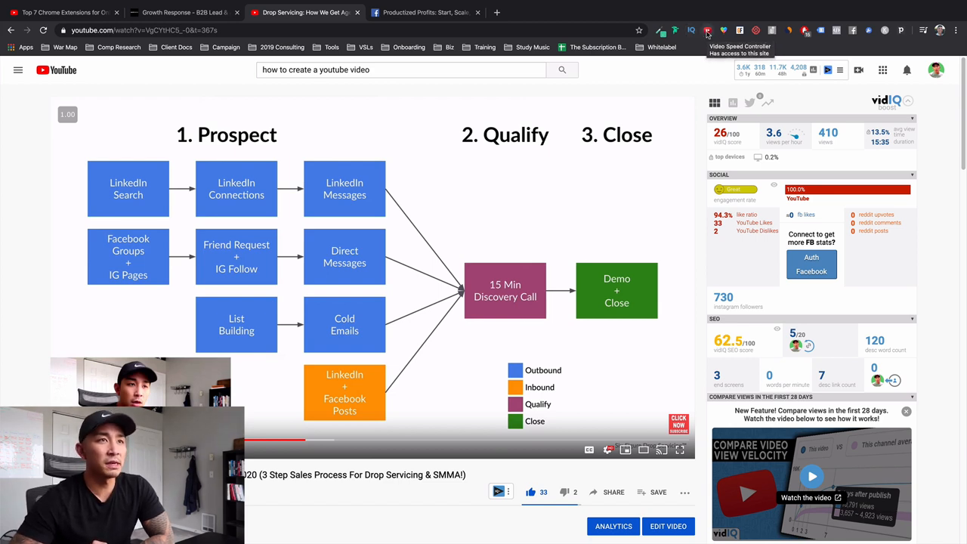
mouse_move(136, 271)
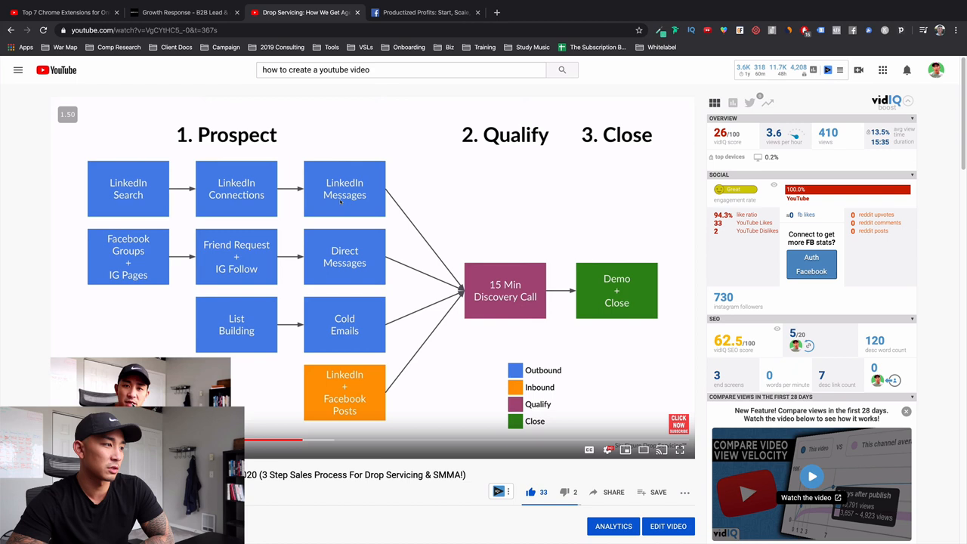
Speed up the drop-servicing video with Video Speed Controller and bring up the emoji keyboard
left_click(115, 115)
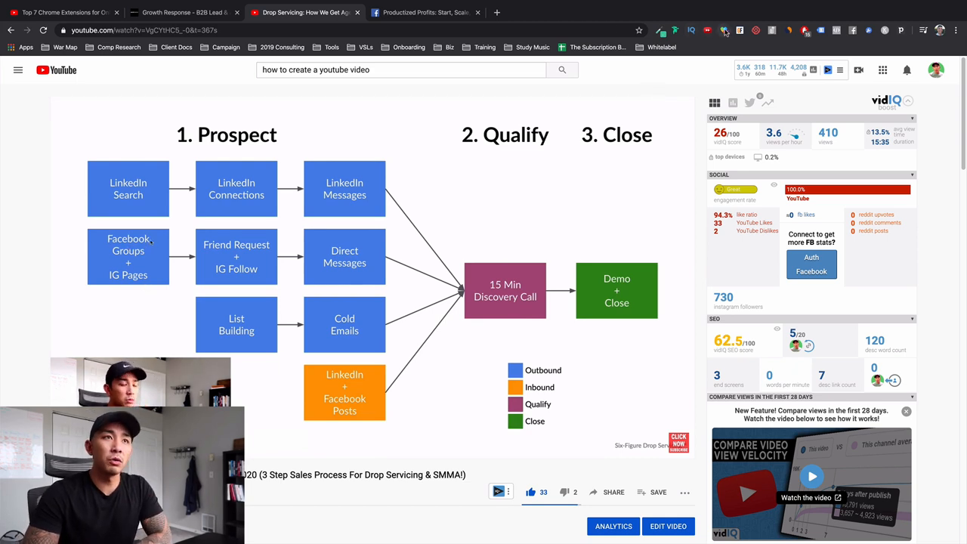
mouse_move(724, 31)
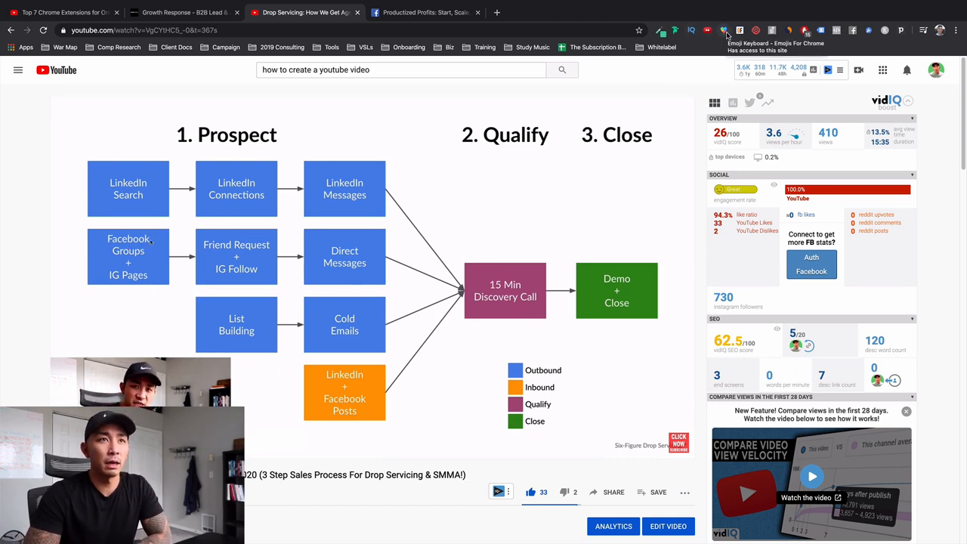
left_click(724, 30)
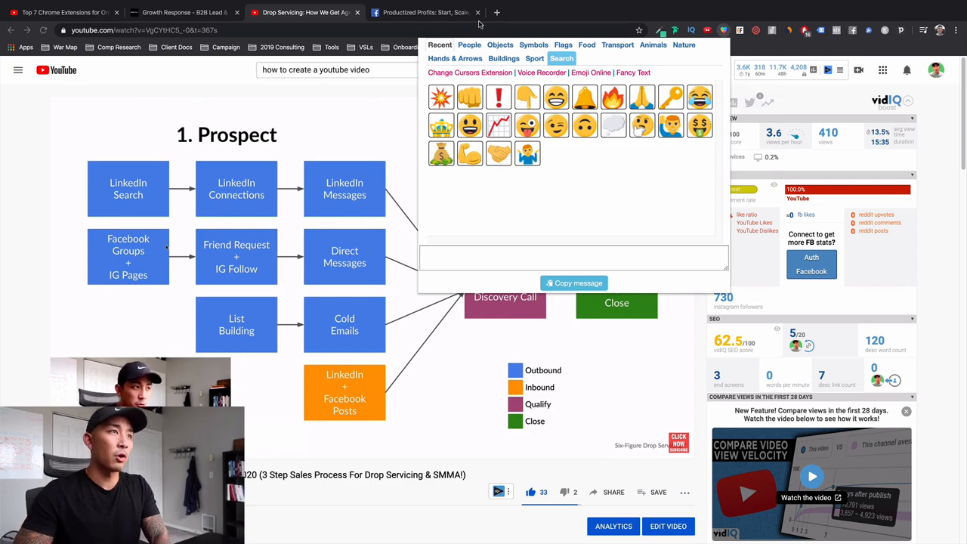
Fill a new Productized Profits group post with emojis, searching 'fire' and 'bell' in the emoji keyboard
left_click(423, 13)
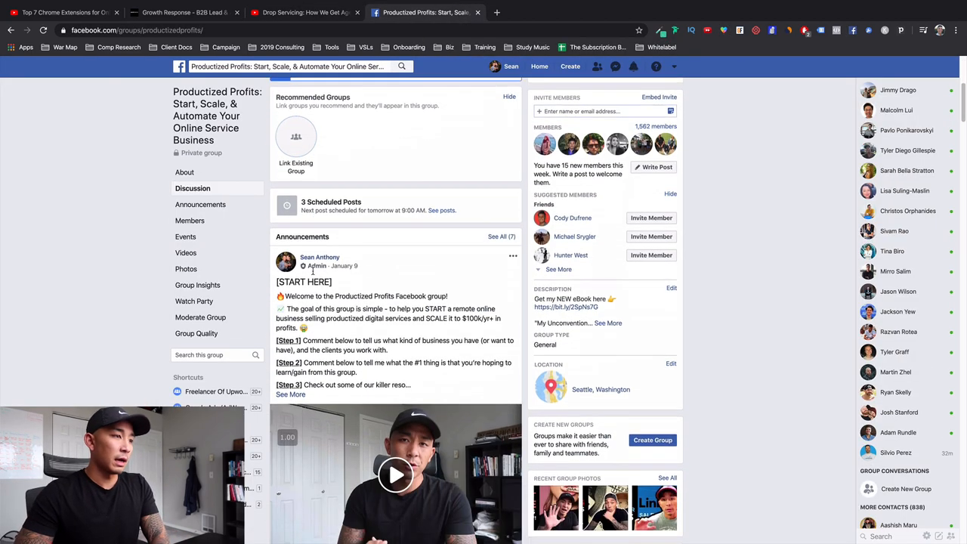
scroll("down", 3)
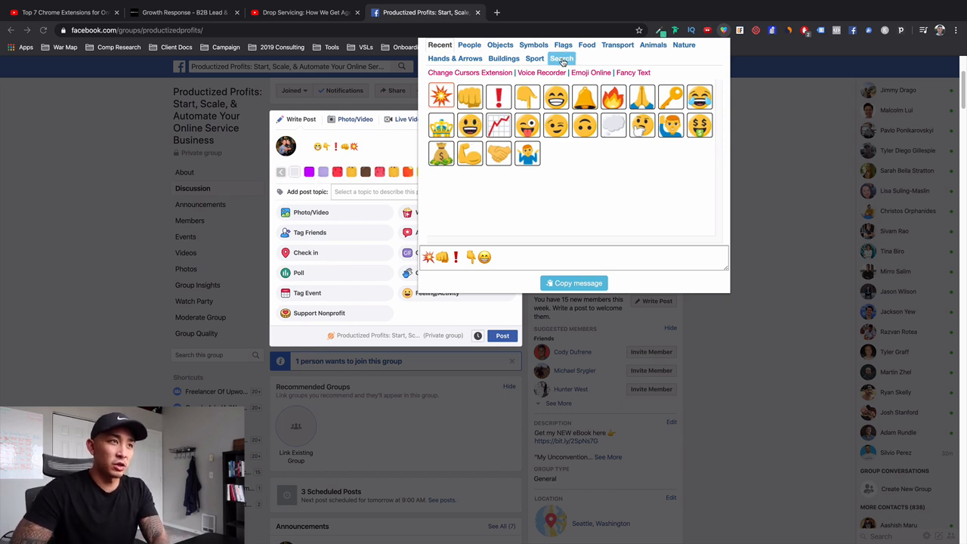
type("fire")
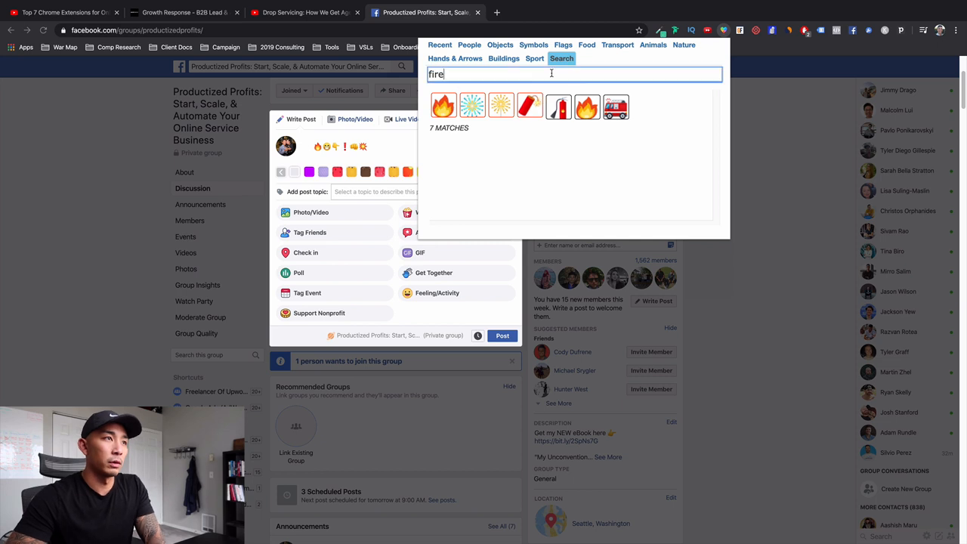
type("bell")
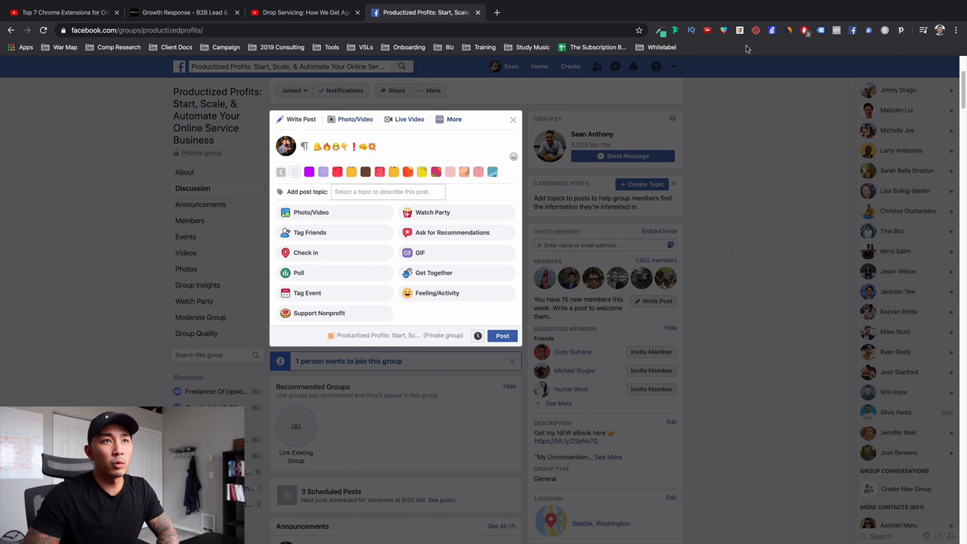
left_click(724, 30)
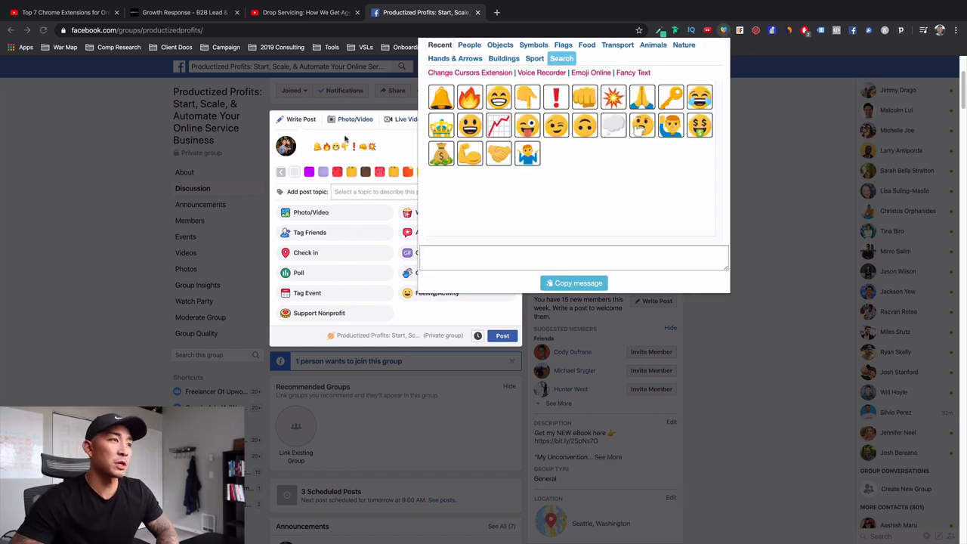
mouse_move(381, 133)
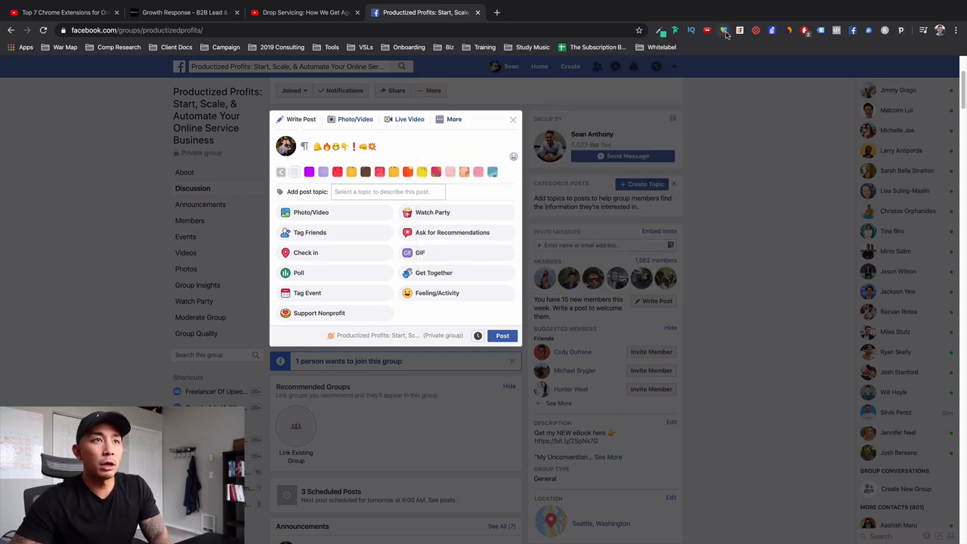
mouse_move(724, 30)
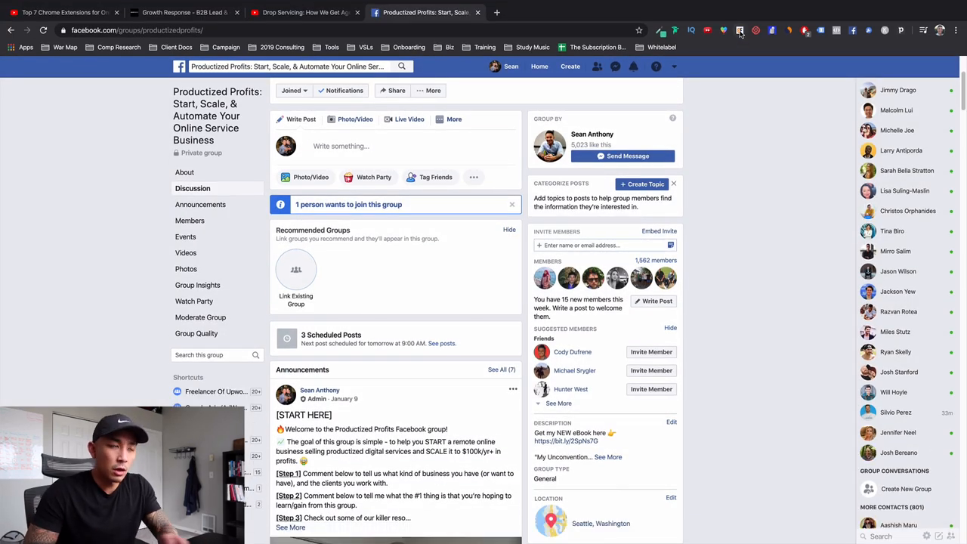
mouse_move(371, 194)
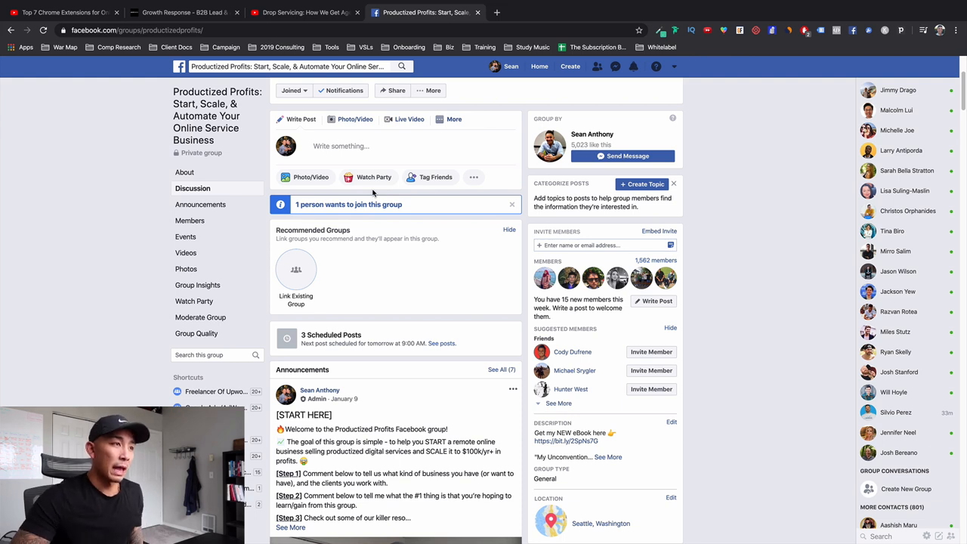
mouse_move(387, 213)
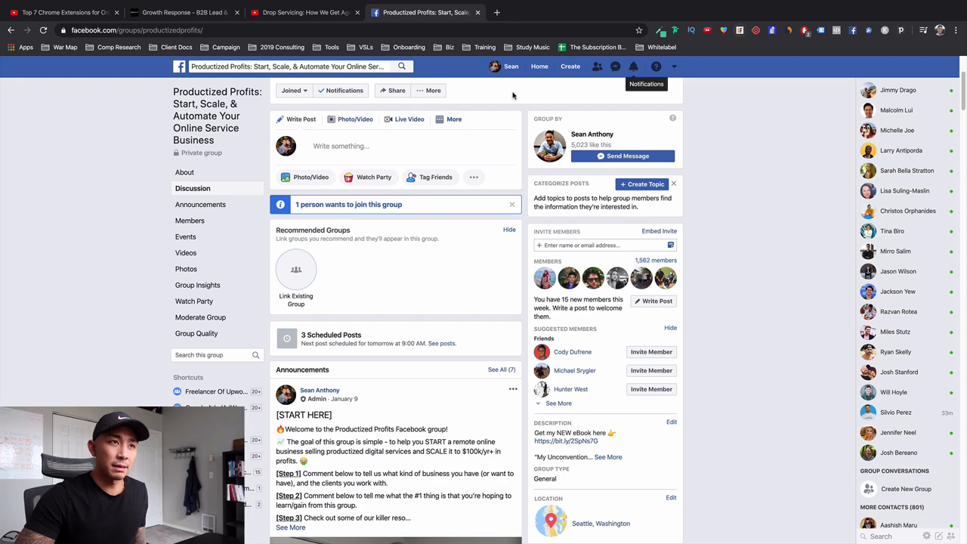
mouse_move(381, 218)
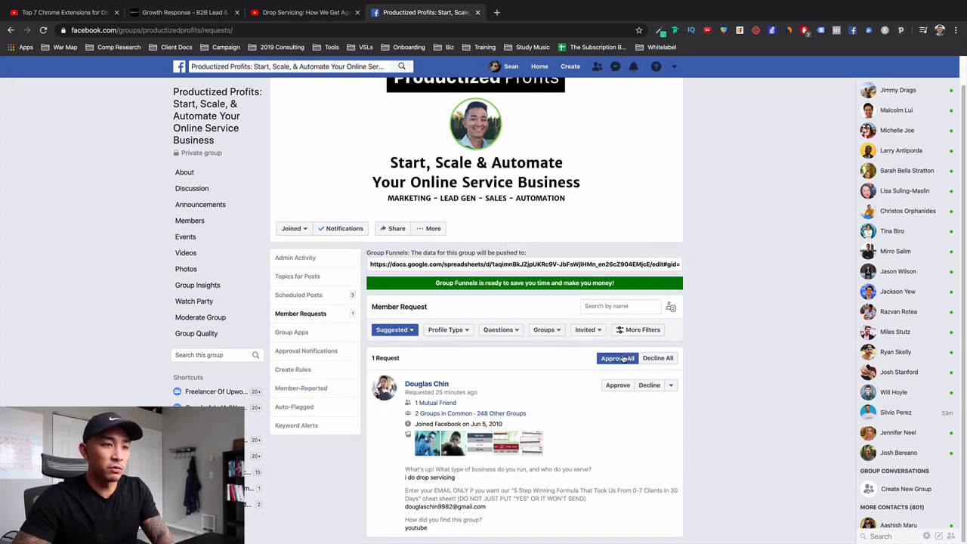
View Group Funnels' collected data, enable Automatically Clear Data, and return to the Facebook member requests
left_click(616, 358)
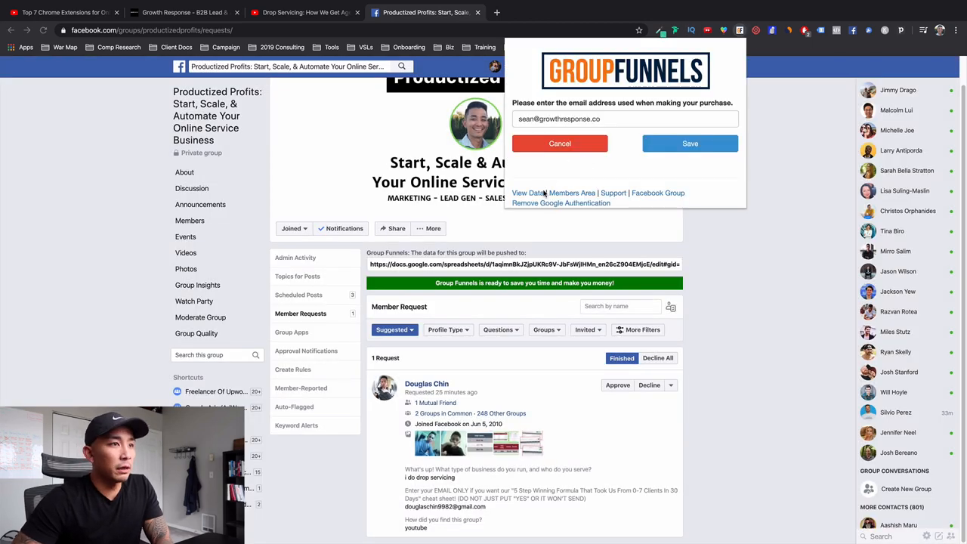
left_click(526, 194)
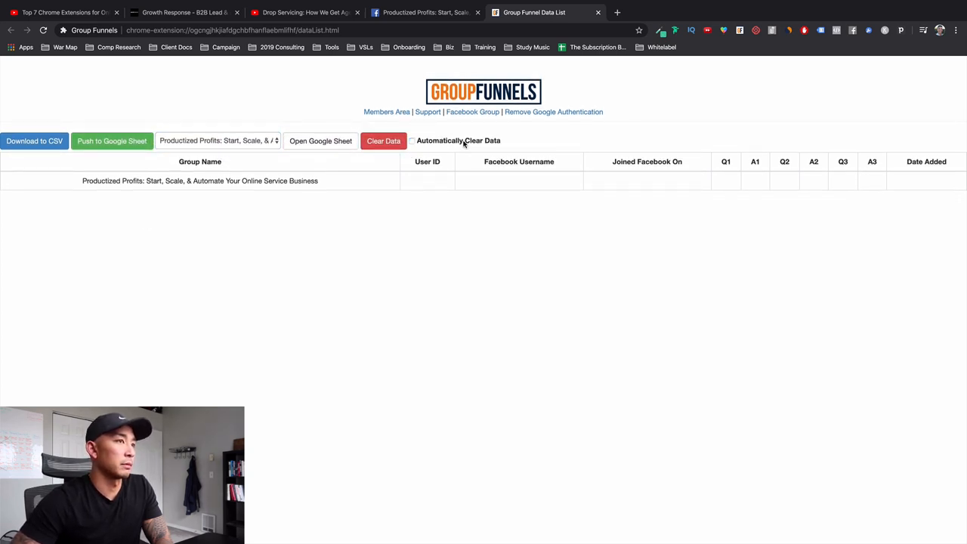
left_click(411, 140)
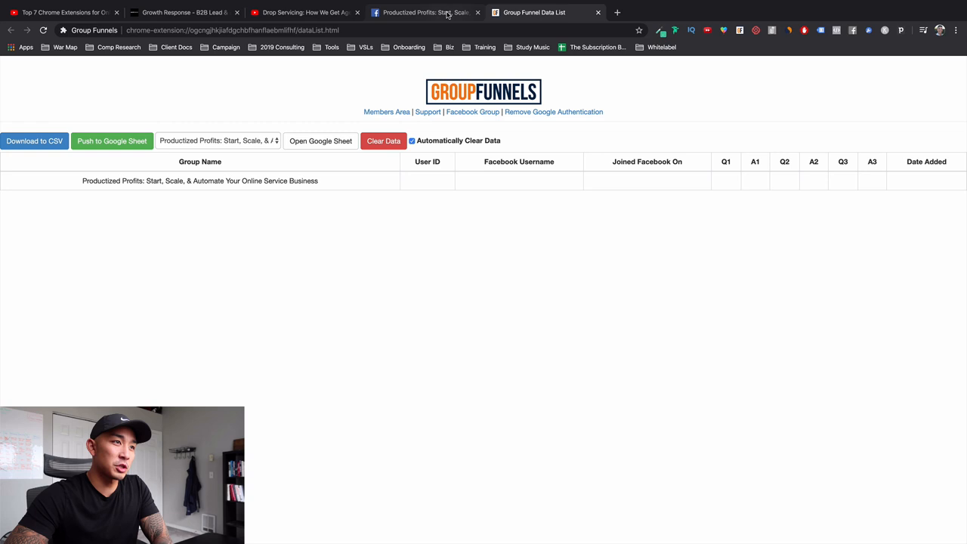
left_click(423, 12)
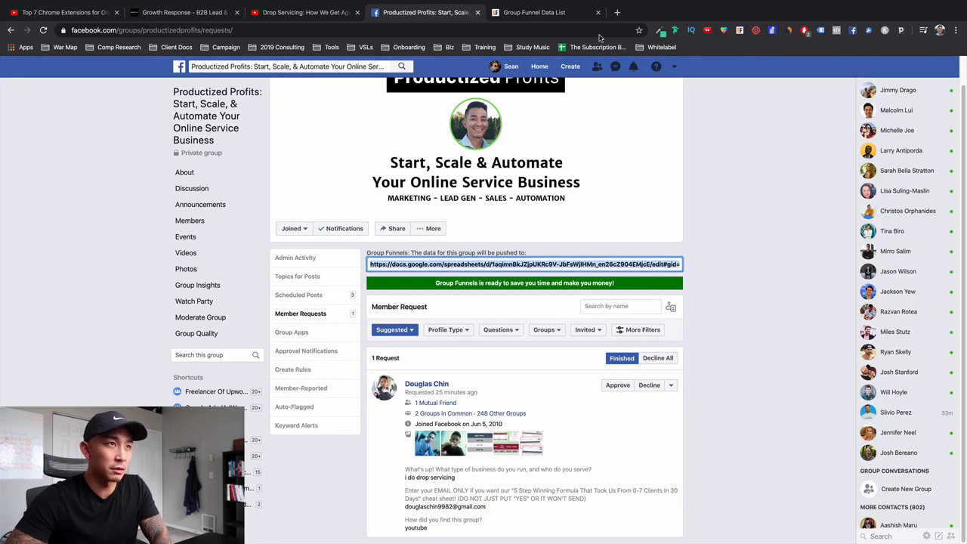
left_click(535, 12)
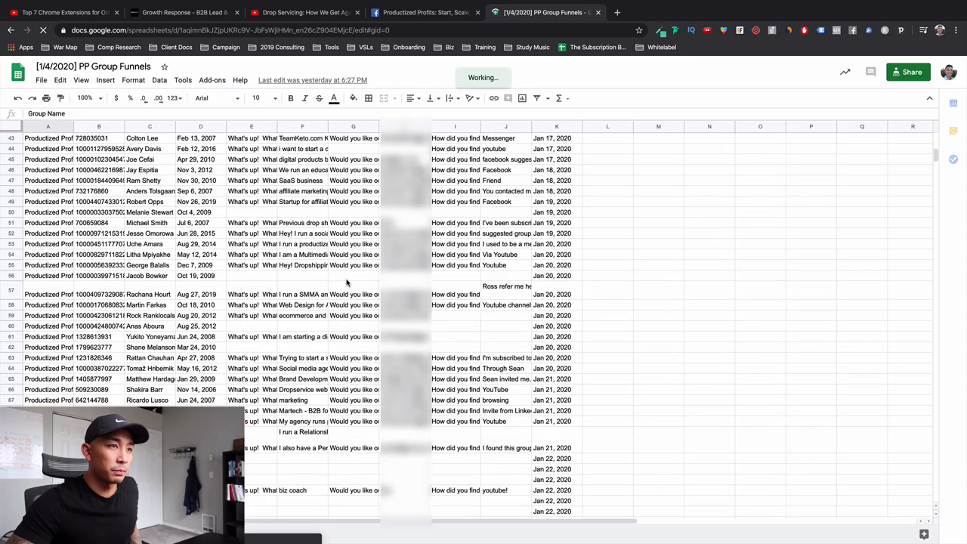
scroll("down", 3)
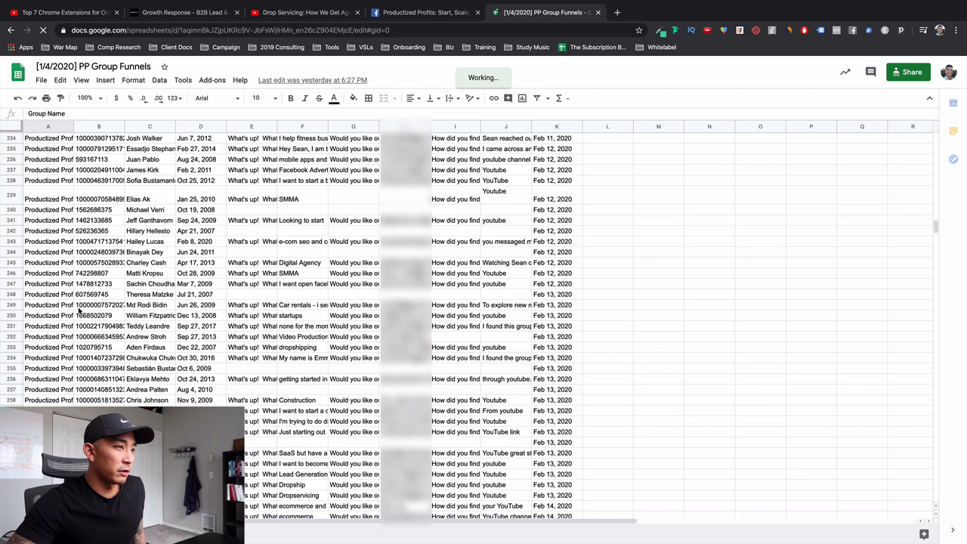
scroll("down", 3)
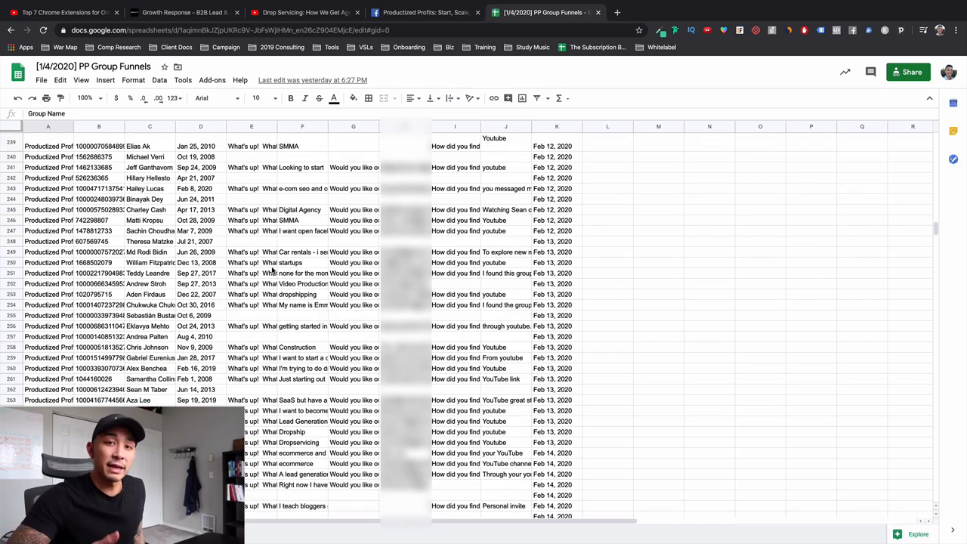
scroll("down", 3)
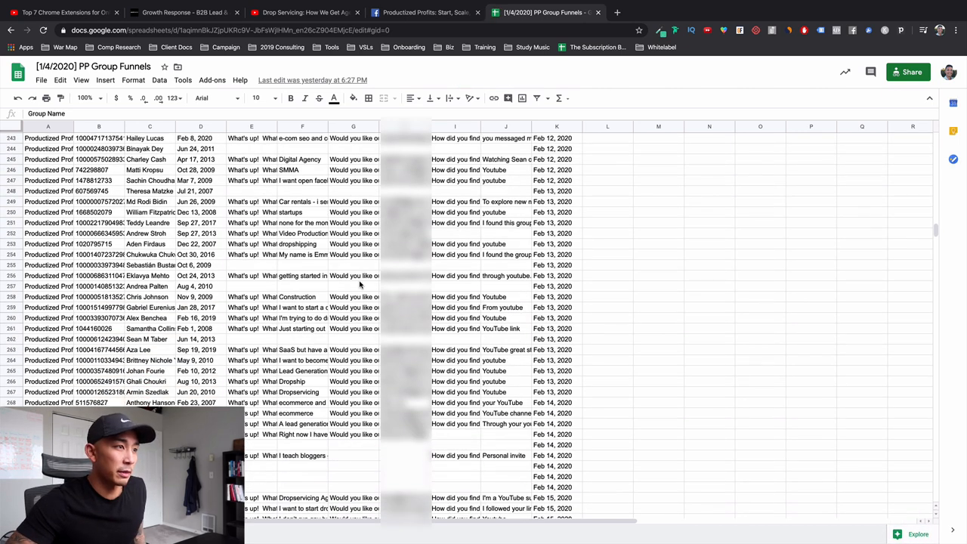
scroll("down", 3)
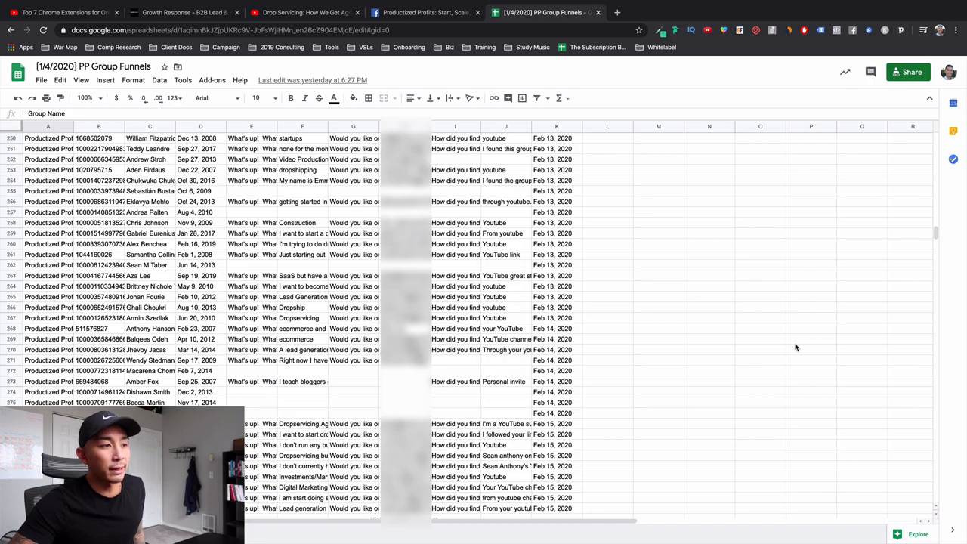
scroll("down", 3)
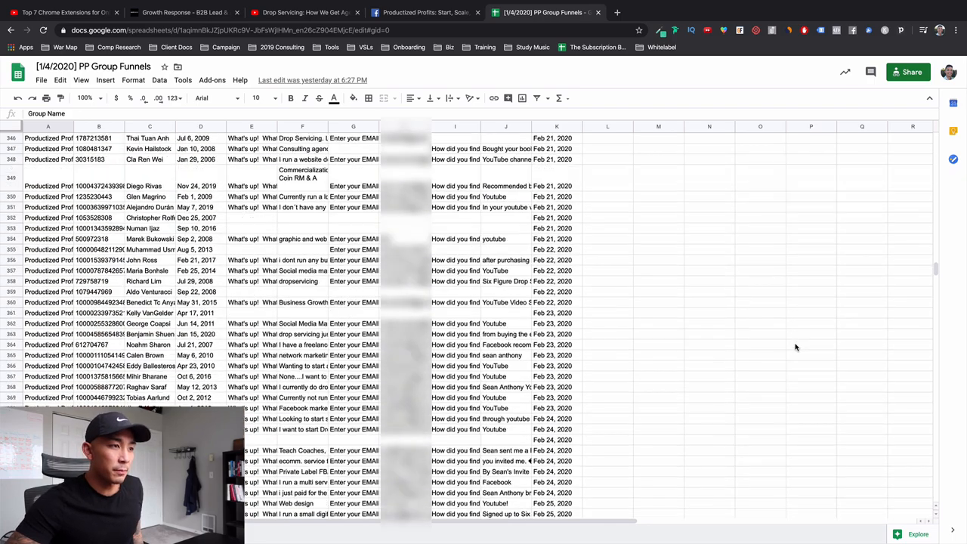
scroll("down", 3)
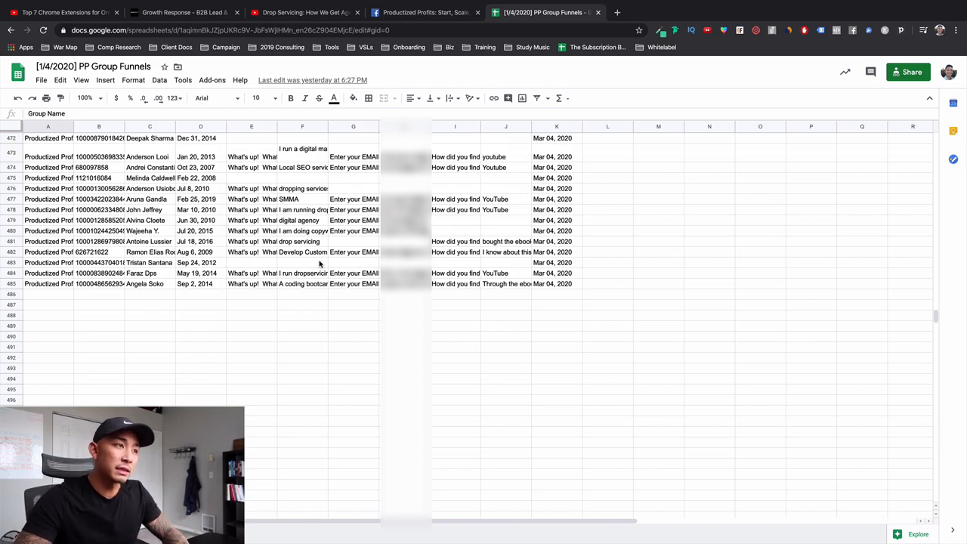
mouse_move(445, 236)
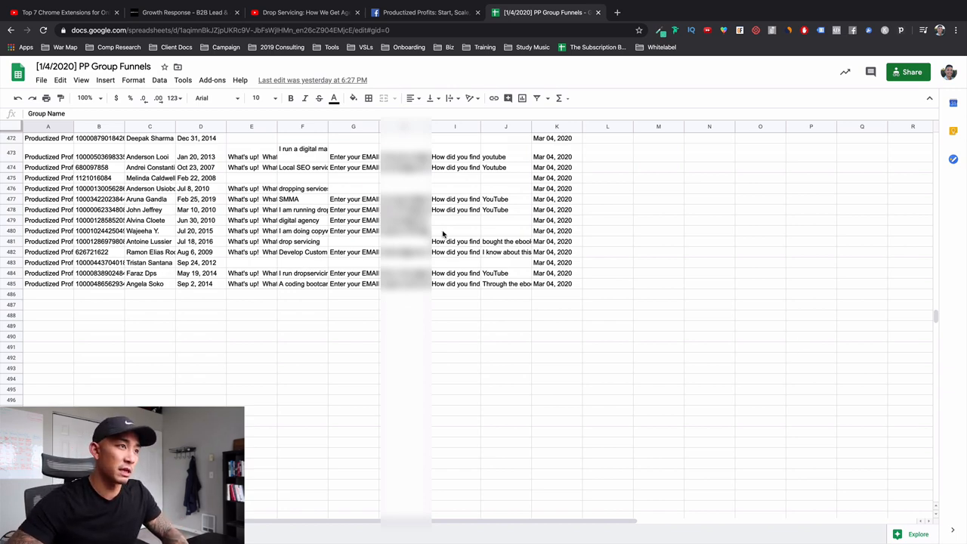
left_click(423, 12)
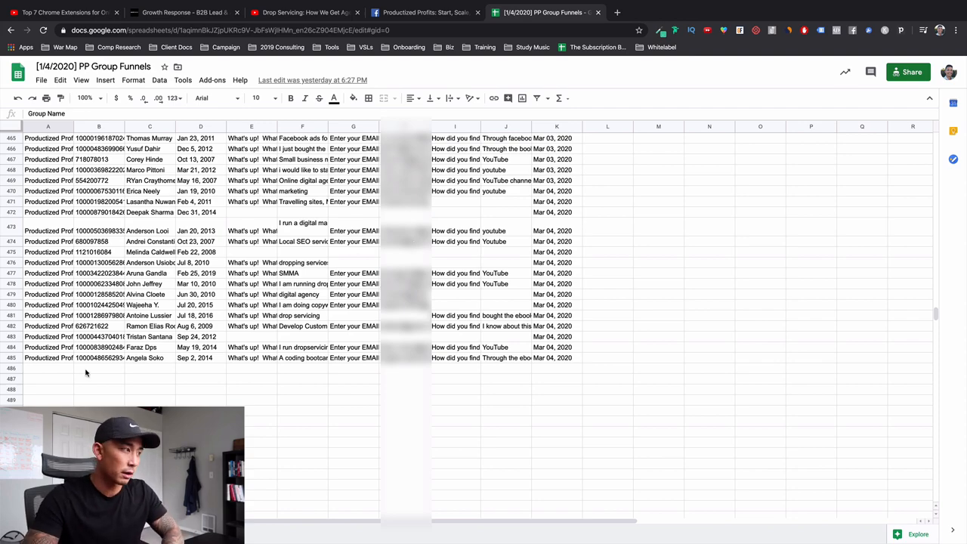
scroll("up", 3)
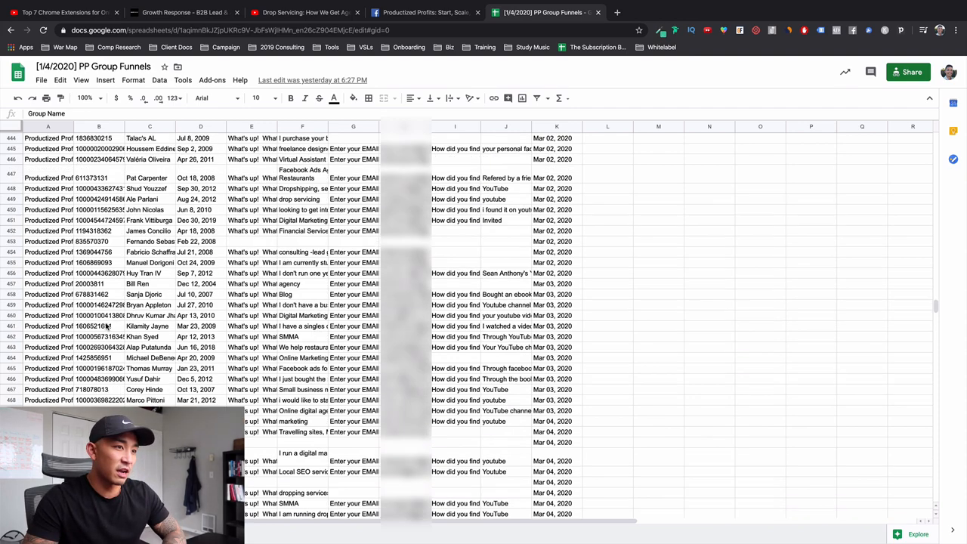
scroll("up", 3)
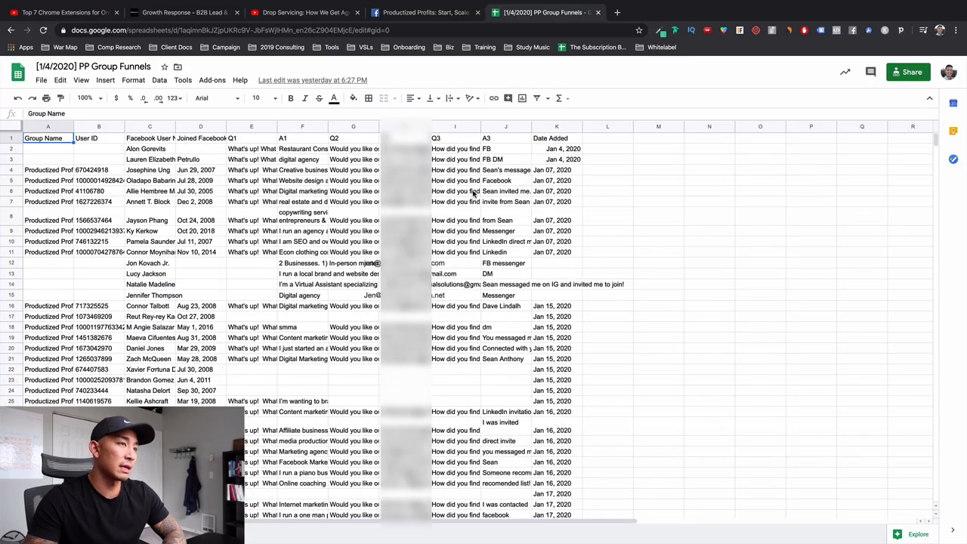
scroll("down", 3)
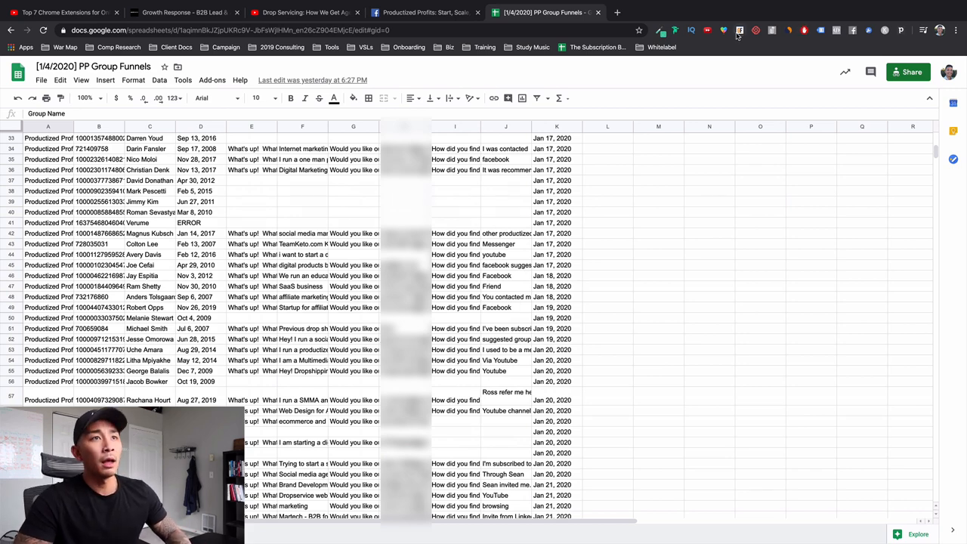
mouse_move(756, 31)
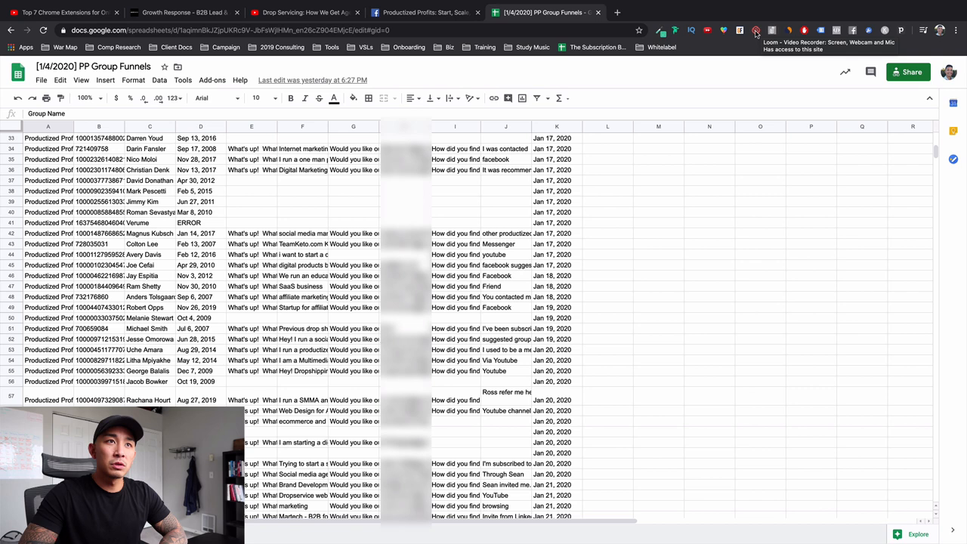
Reach loom.com via a 'useloom' Google search and browse the My Videos library and folders
left_click(755, 30)
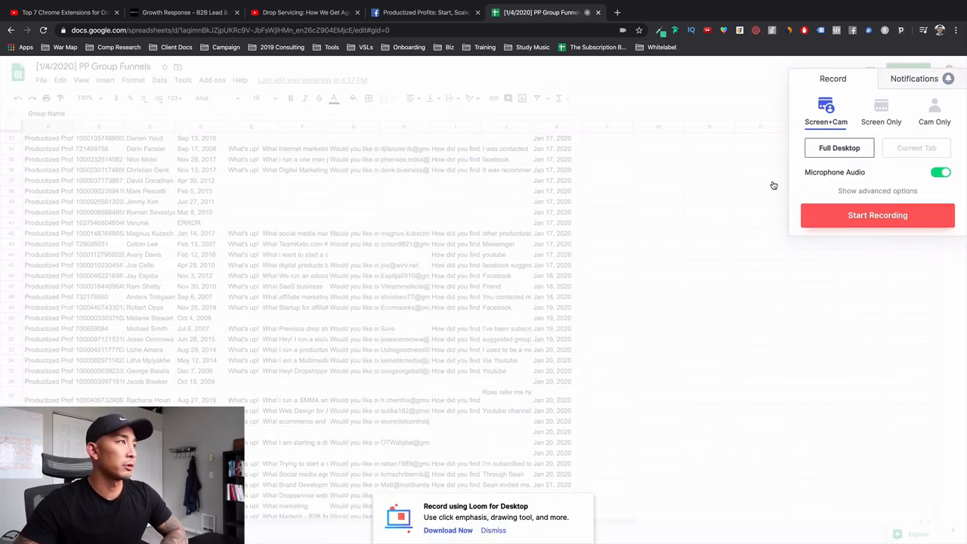
type("use")
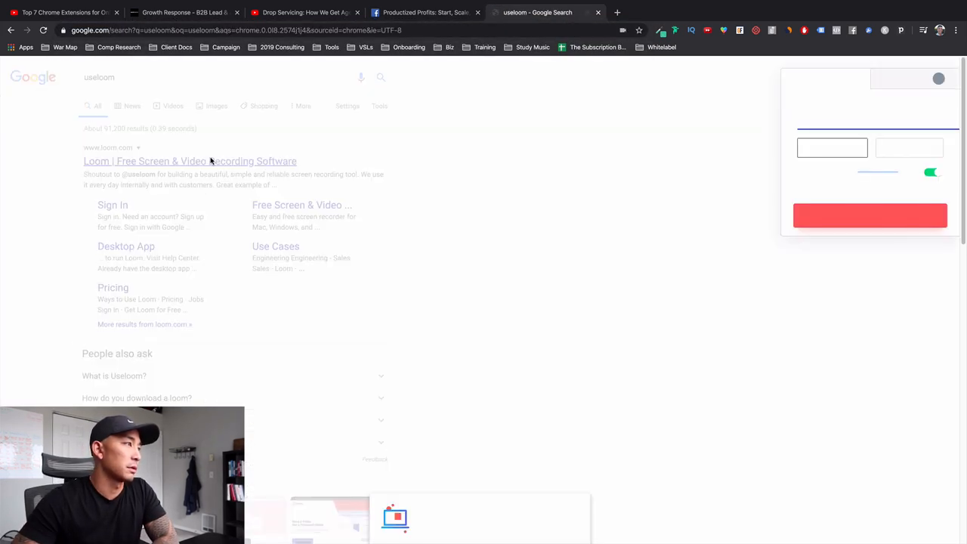
left_click(191, 160)
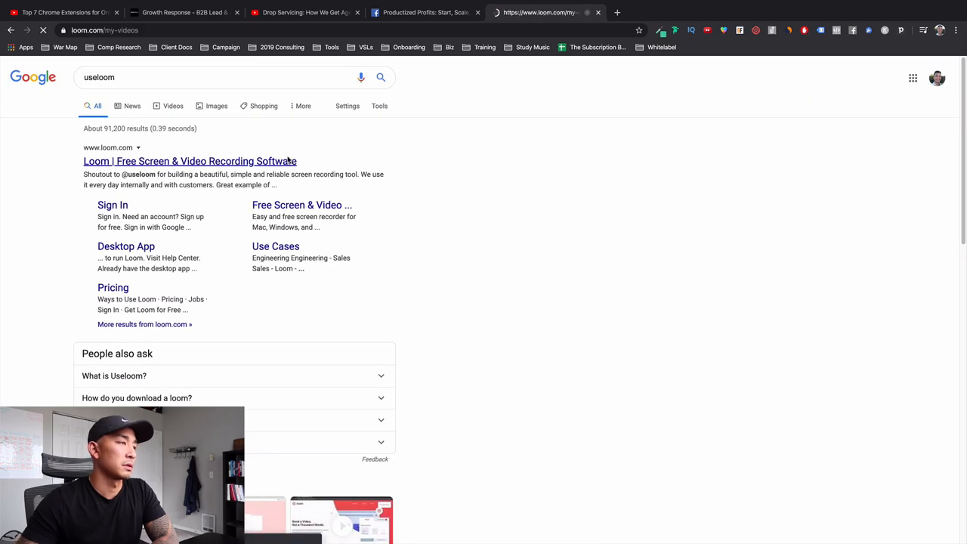
left_click(190, 160)
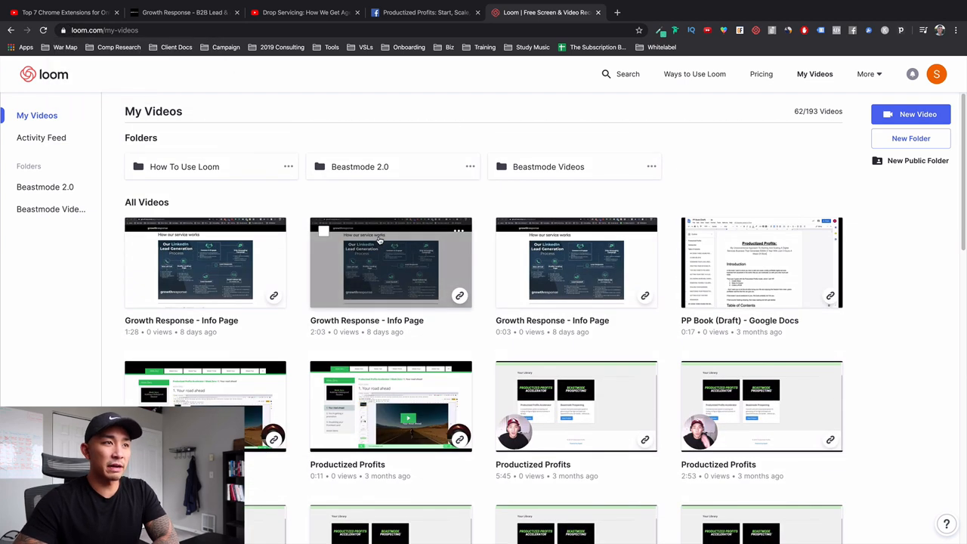
scroll("down", 3)
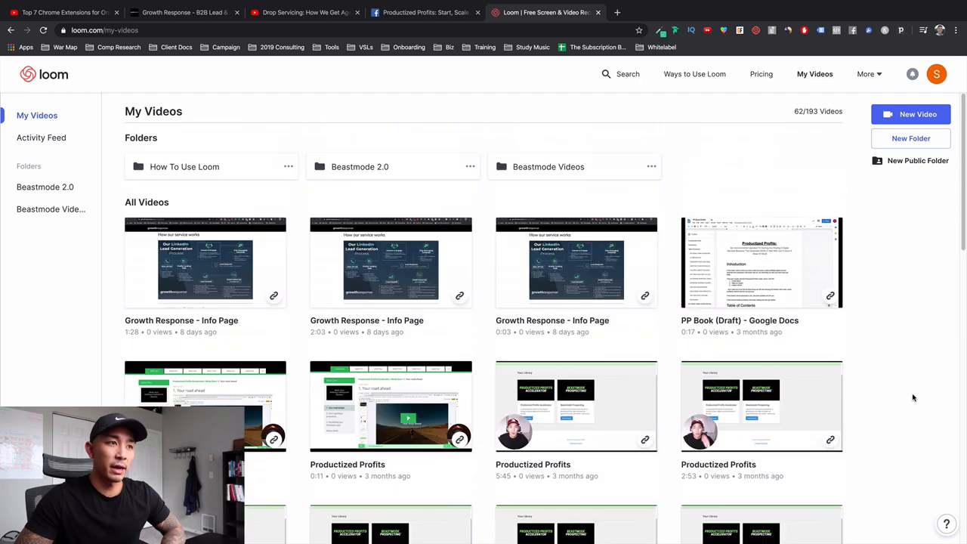
scroll("down", 3)
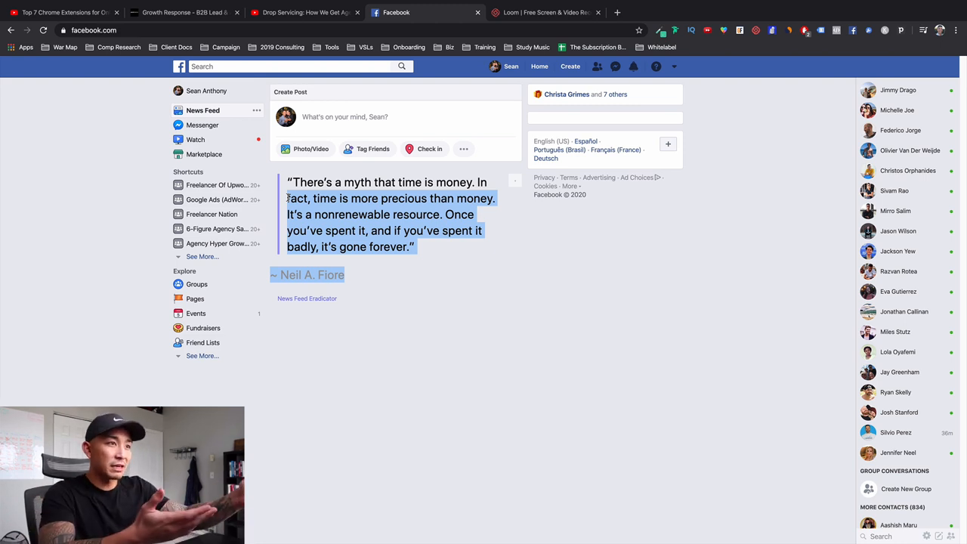
mouse_move(484, 251)
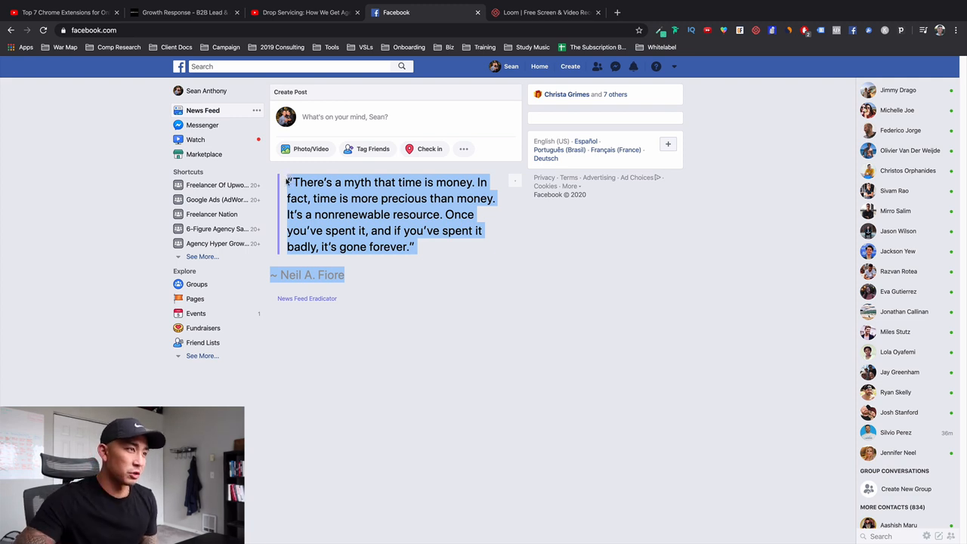
mouse_move(399, 217)
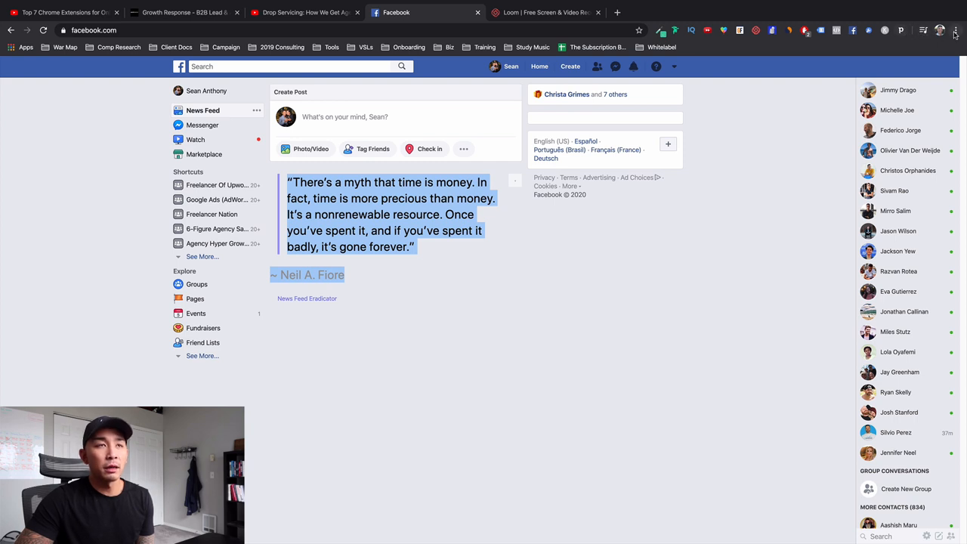
mouse_move(709, 108)
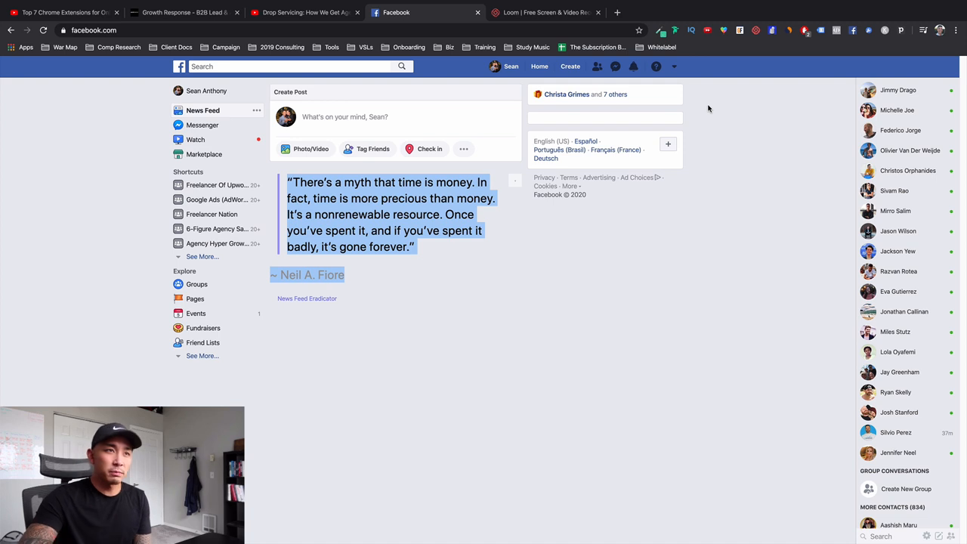
mouse_move(677, 72)
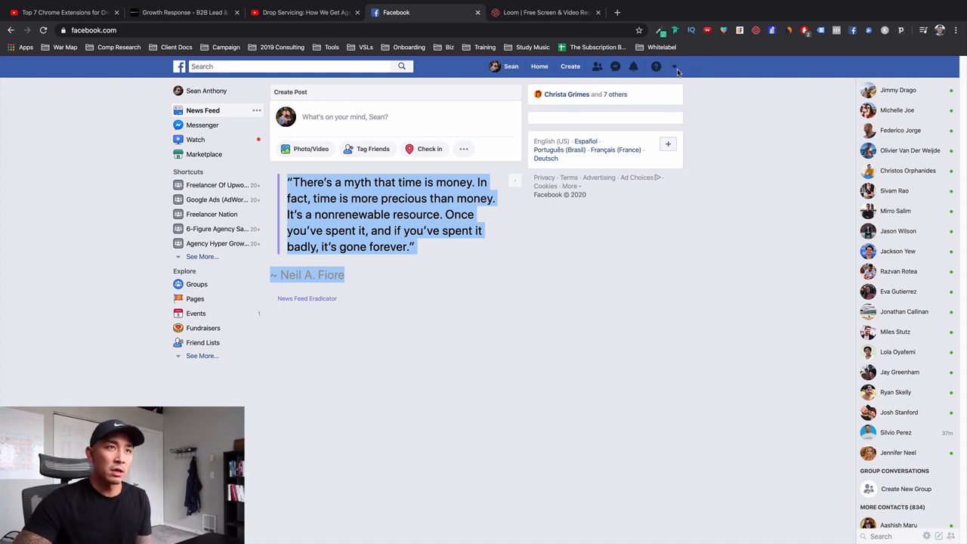
mouse_move(661, 30)
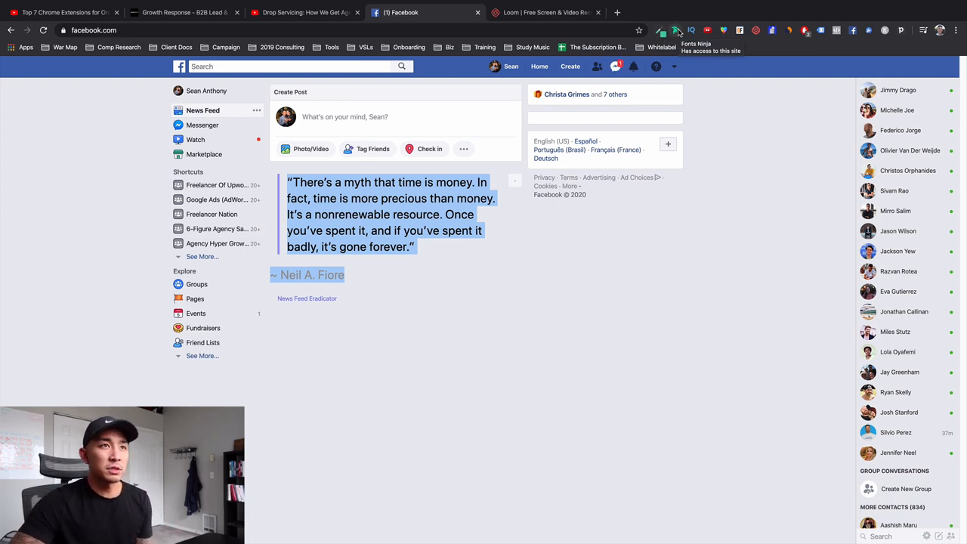
mouse_move(689, 30)
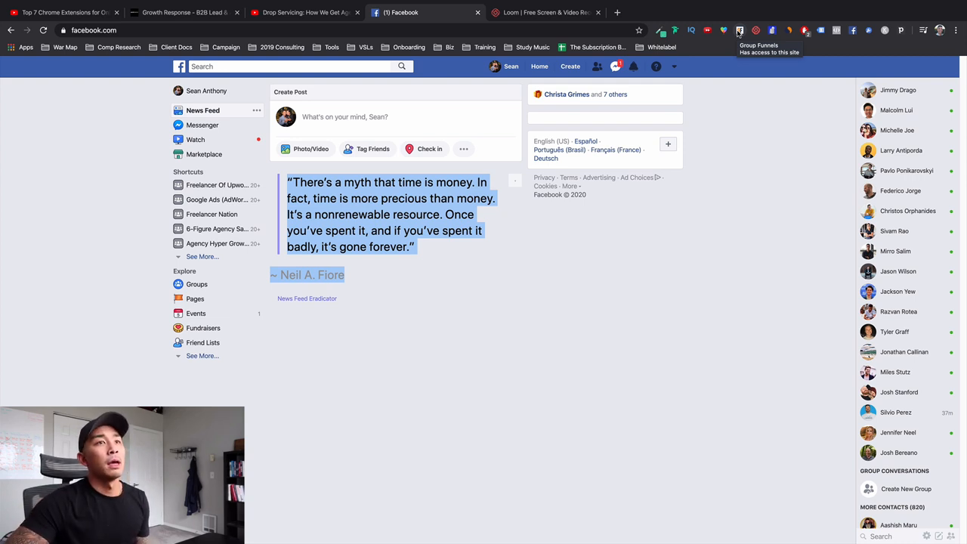
mouse_move(755, 30)
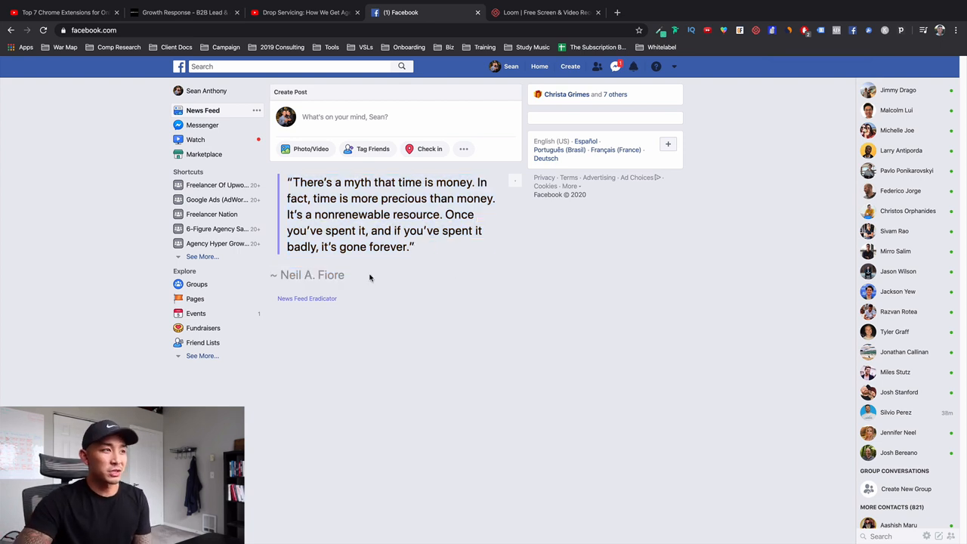
Highlight the News Feed Eradicator quote by Neil A. Fiore and its author on Facebook's home page
left_click_drag(289, 181, 344, 275)
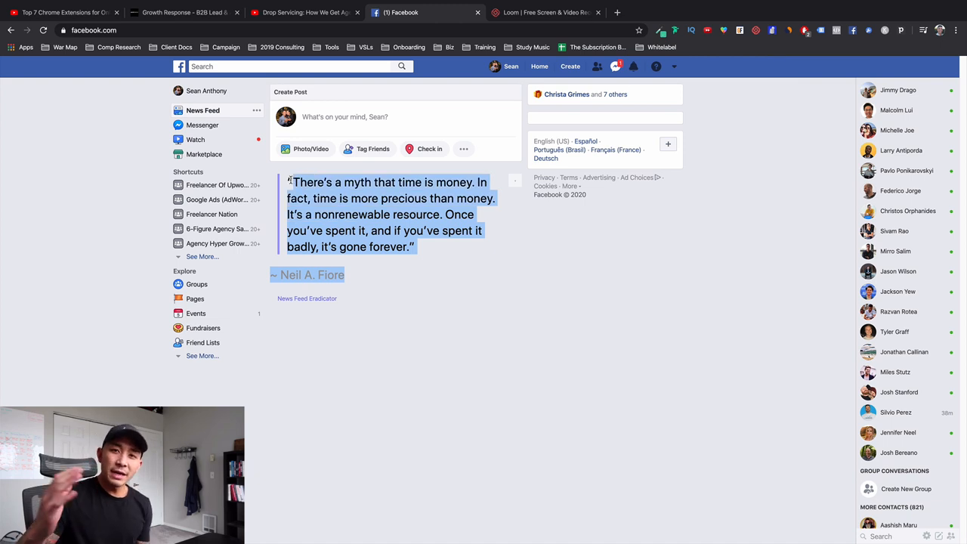